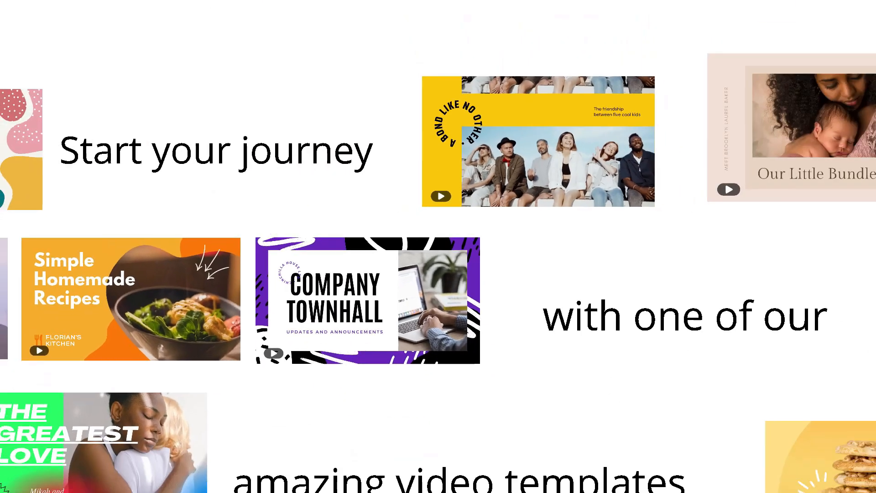
Let the Canva video template intro play and switch to a new empty browser tab
{"action": "scroll", "scroll_direction": "down", "scroll_amount": 3}
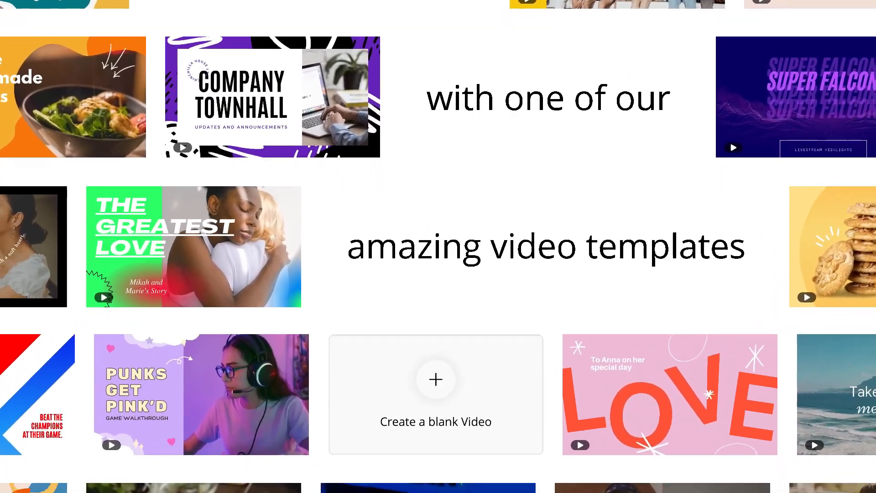
{"action": "left_click", "coordinate": [436, 395]}
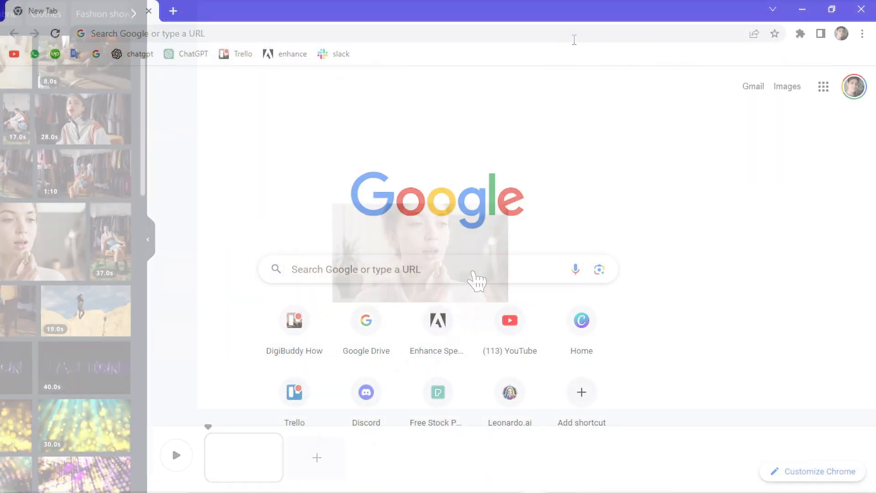
Go to canva.com, browse the video formats and create a blank 1920×1080 video design
{"action": "type", "text": "canva.com"}
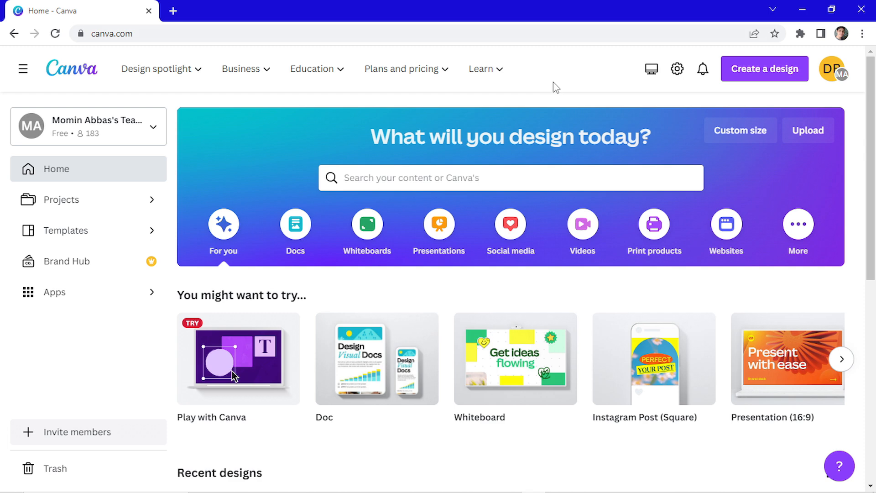
{"action": "mouse_move", "coordinate": [582, 223]}
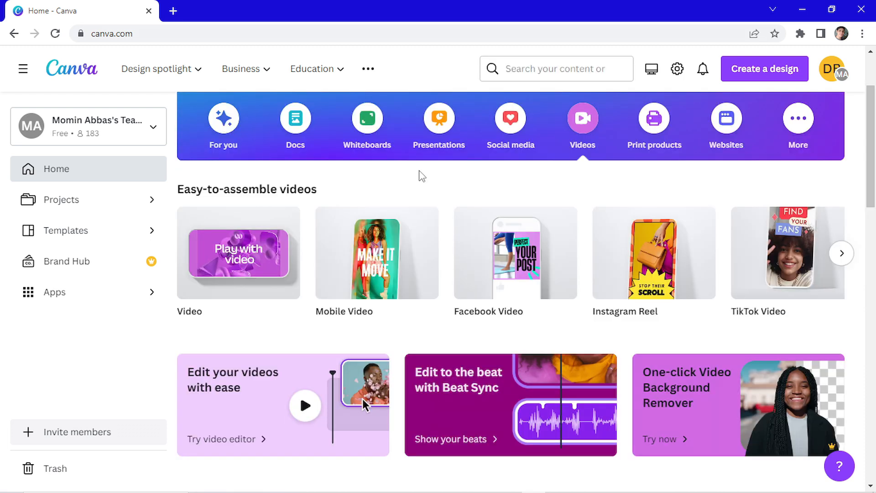
{"action": "mouse_move", "coordinate": [344, 190]}
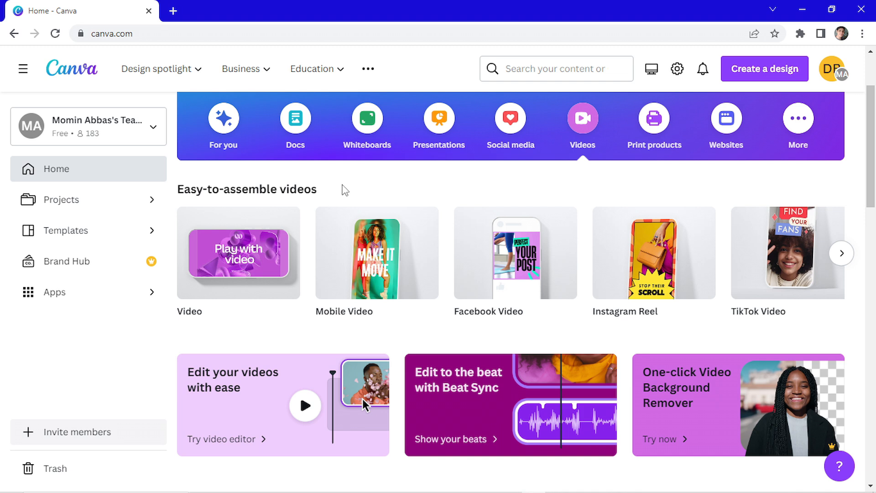
{"action": "mouse_move", "coordinate": [238, 253]}
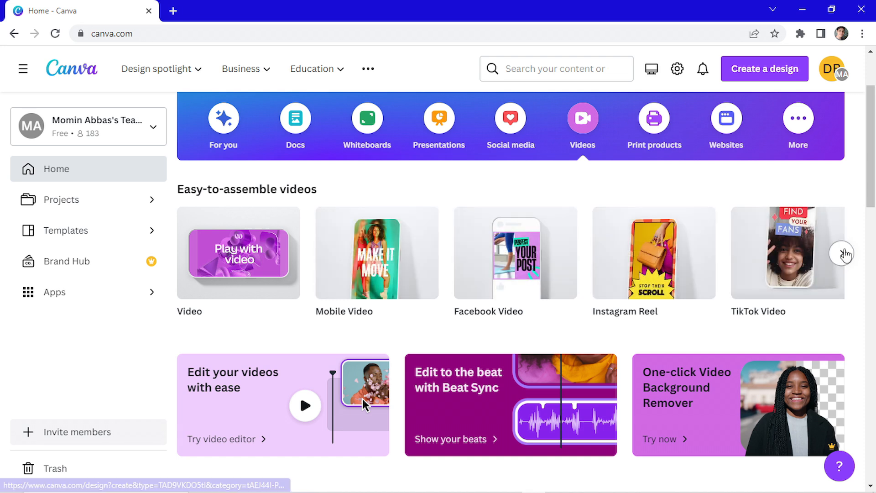
{"action": "left_click", "coordinate": [843, 253]}
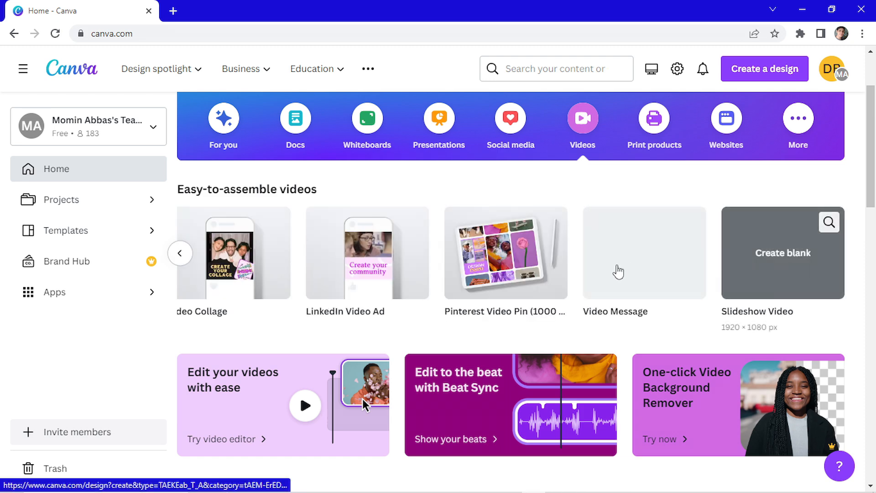
{"action": "left_click", "coordinate": [180, 253]}
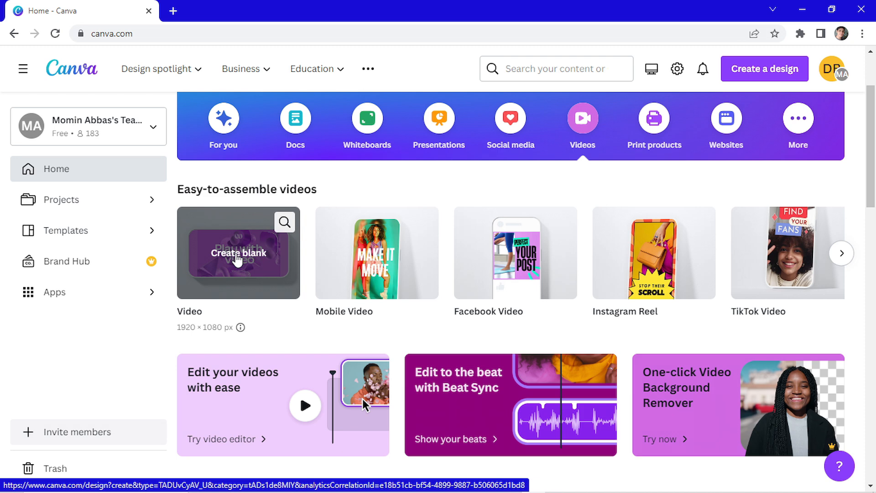
{"action": "left_click", "coordinate": [239, 252]}
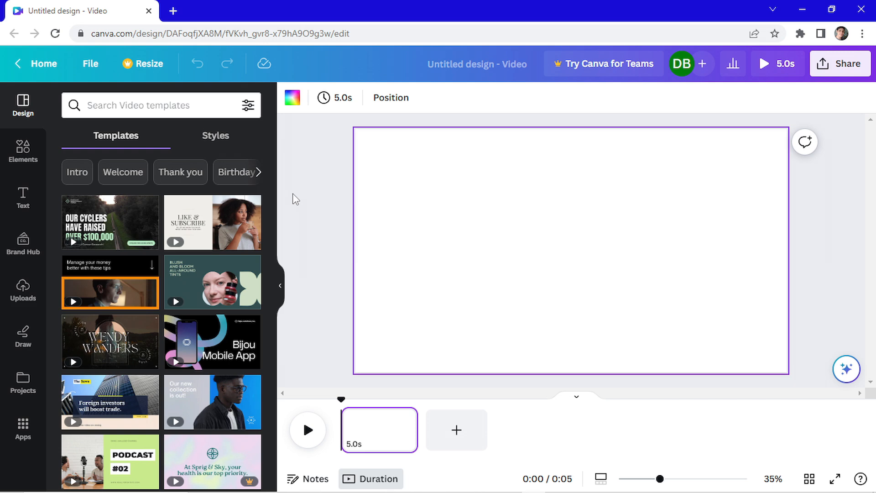
{"action": "mouse_move", "coordinate": [111, 282]}
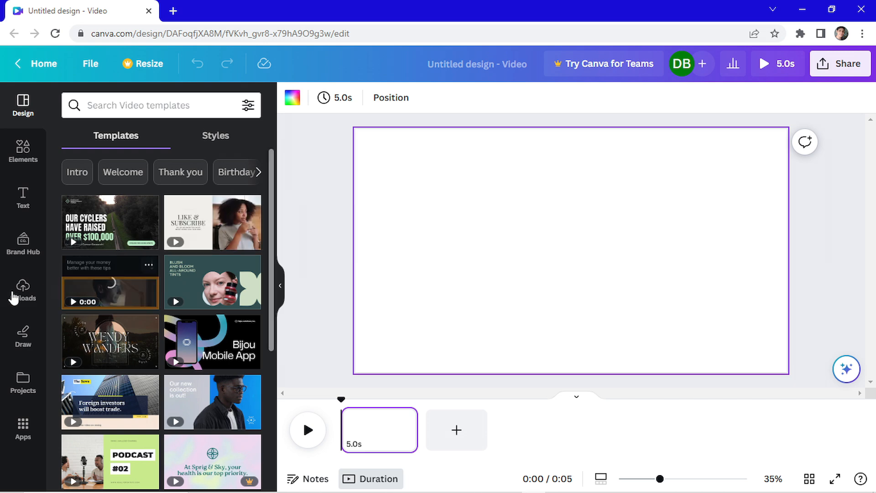
Show the Uploads library with the available video clips beside the blank page
{"action": "left_click", "coordinate": [23, 288]}
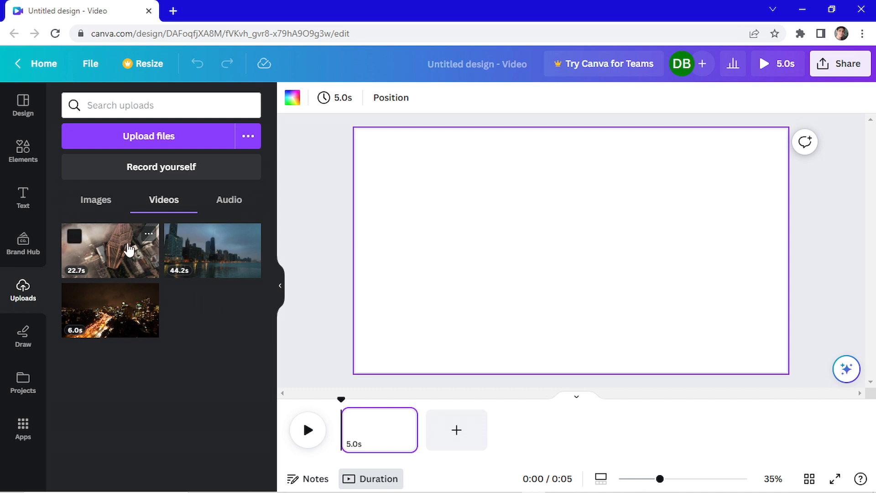
{"action": "mouse_move", "coordinate": [116, 250]}
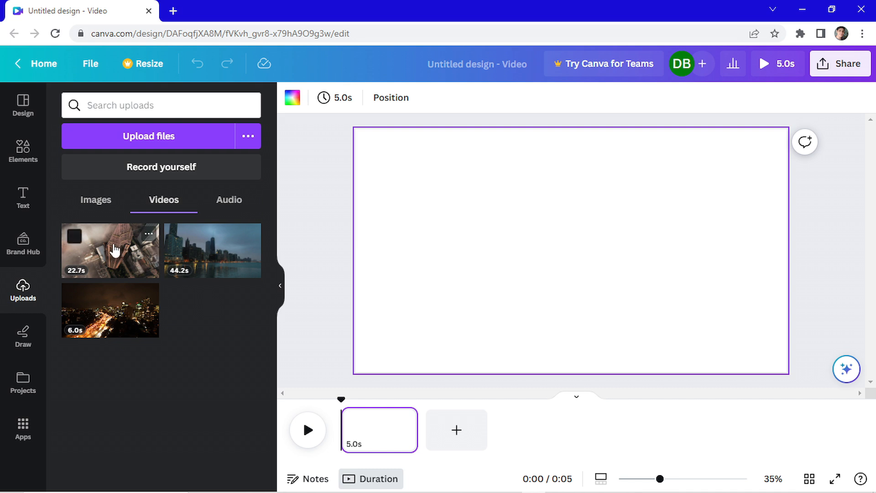
Add the 22.7 s aerial skyscraper clip and enlarge it to fill the 1920×1080 page
{"action": "left_click", "coordinate": [109, 250]}
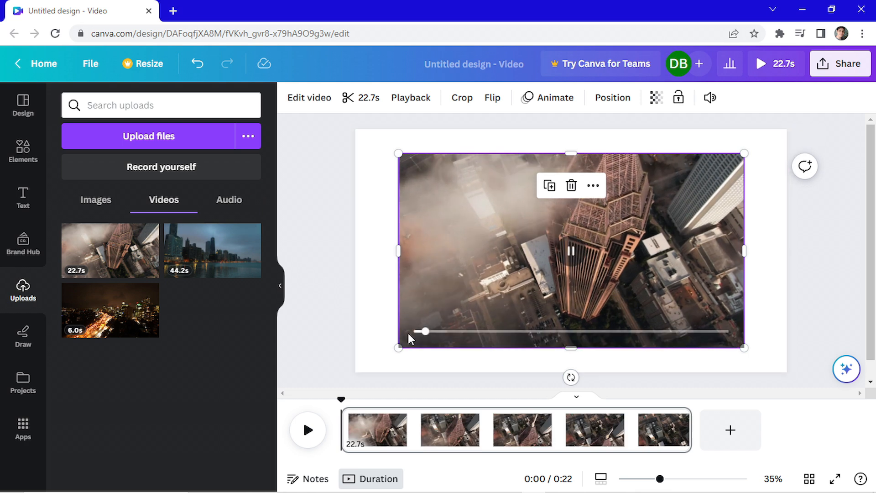
{"action": "left_click_drag", "start_coordinate": [422, 331], "coordinate": [453, 332]}
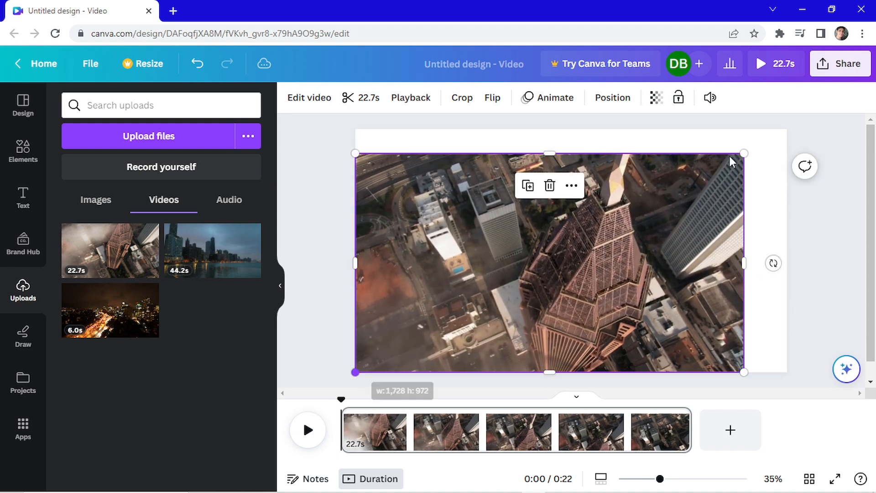
{"action": "left_click_drag", "start_coordinate": [745, 152], "coordinate": [775, 136]}
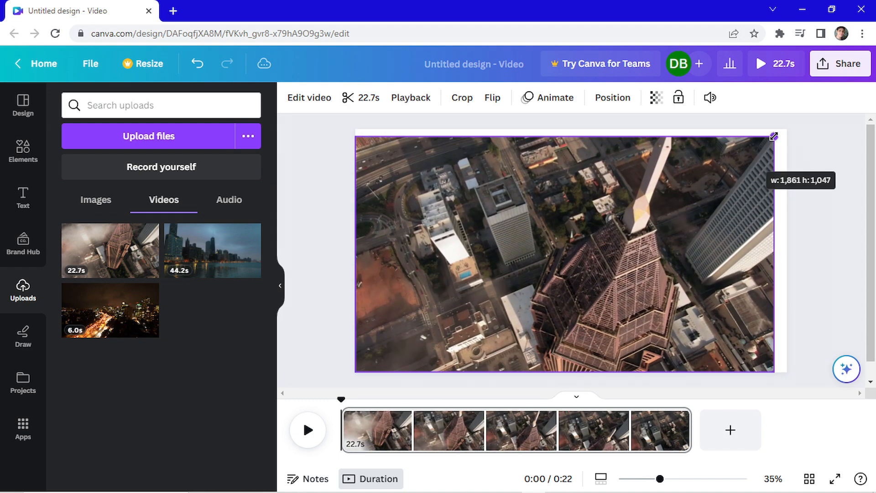
Preview the clip by playing it from the start and adjust the page zoom
{"action": "left_click", "coordinate": [572, 250]}
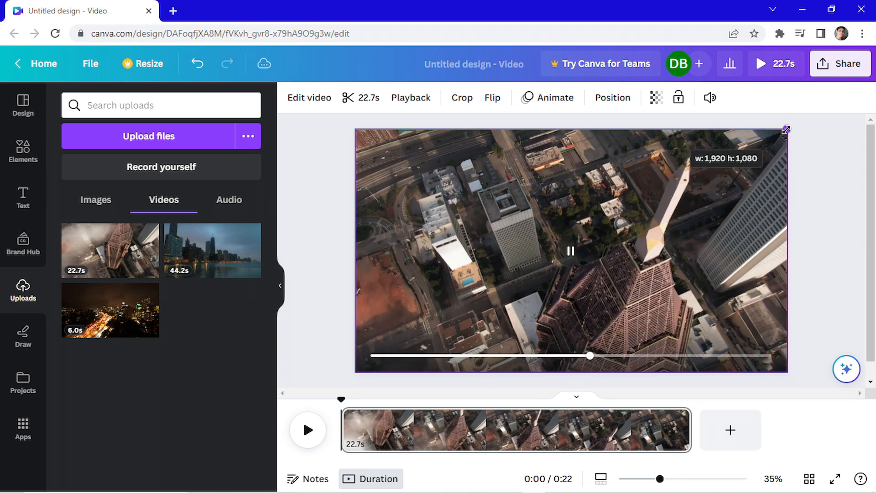
{"action": "left_click", "coordinate": [571, 251]}
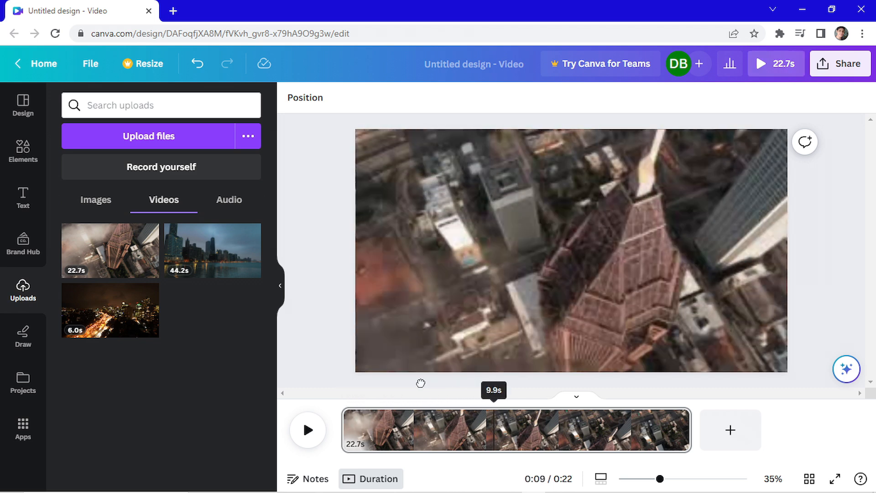
{"action": "left_click", "coordinate": [308, 430]}
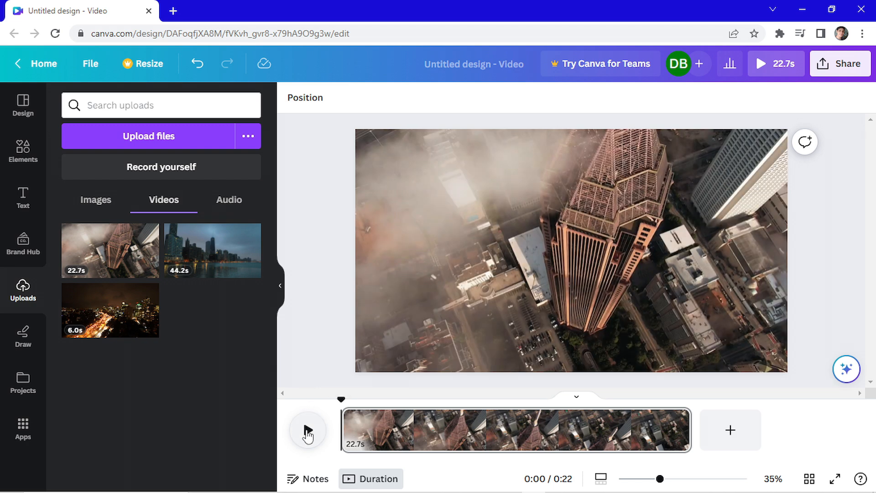
{"action": "left_click", "coordinate": [307, 430]}
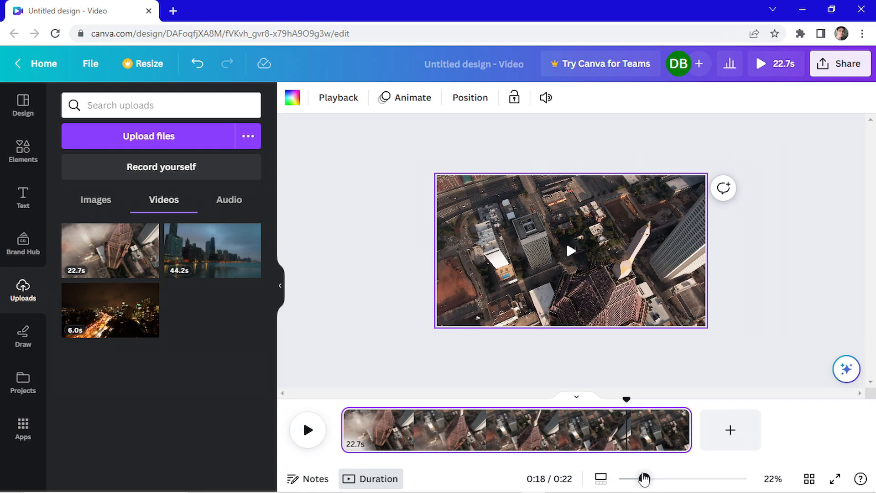
{"action": "left_click_drag", "start_coordinate": [641, 479], "coordinate": [651, 478]}
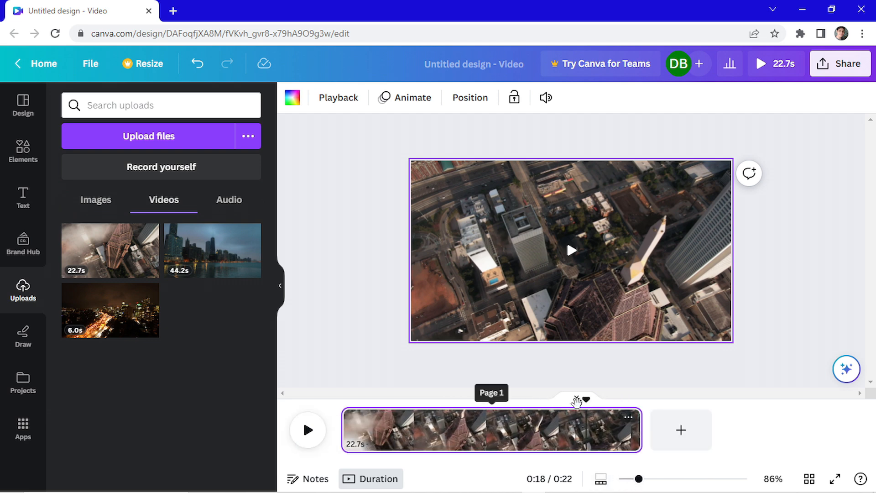
Play to about 5 s, then trim the skyscraper clip from 22.7 s down to 5.6 s
{"action": "left_click", "coordinate": [308, 430]}
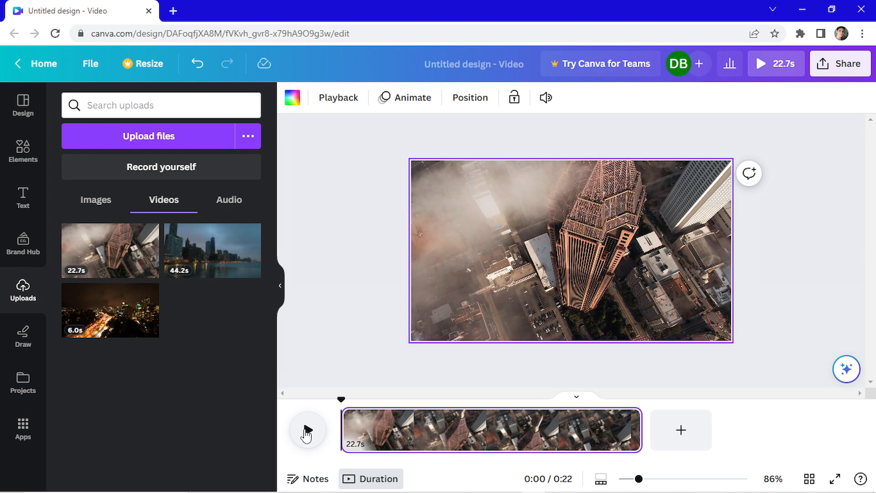
{"action": "left_click", "coordinate": [306, 430]}
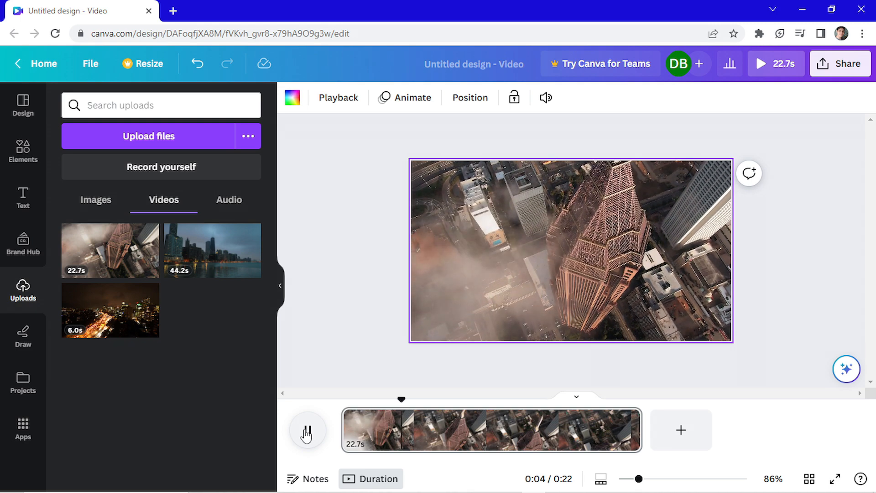
{"action": "left_click", "coordinate": [306, 430]}
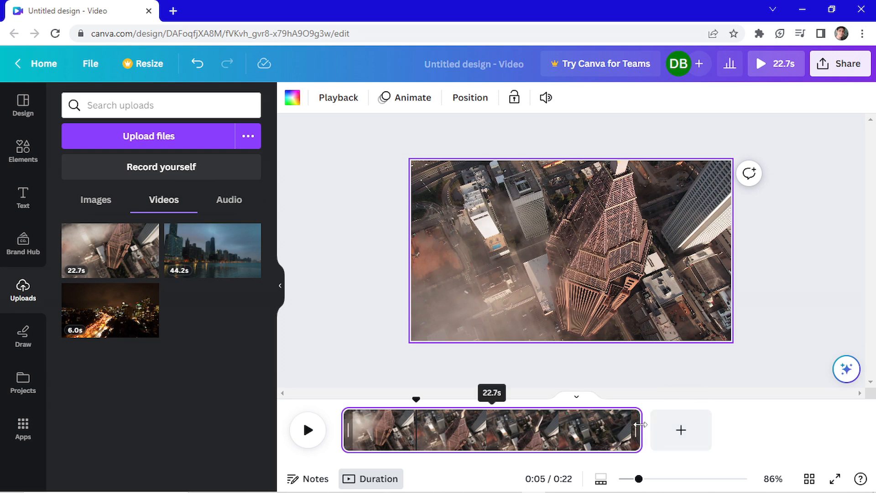
{"action": "left_click_drag", "start_coordinate": [640, 430], "coordinate": [427, 430]}
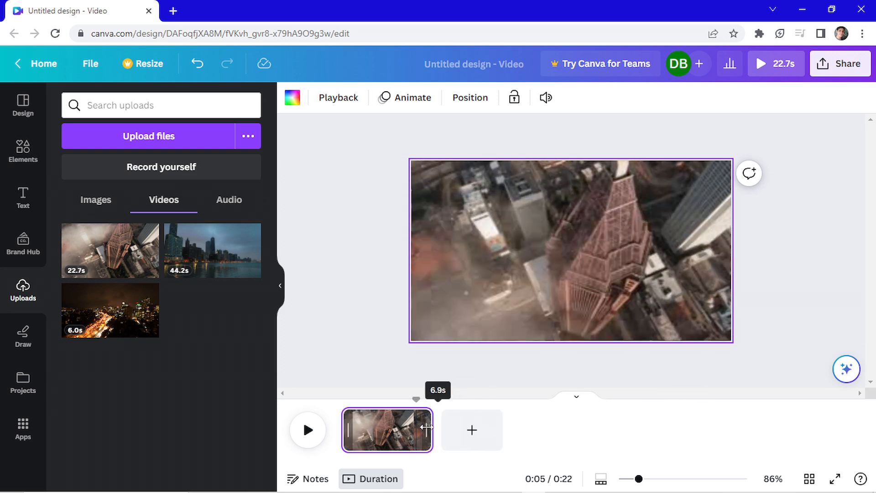
{"action": "left_click_drag", "start_coordinate": [425, 430], "coordinate": [419, 430]}
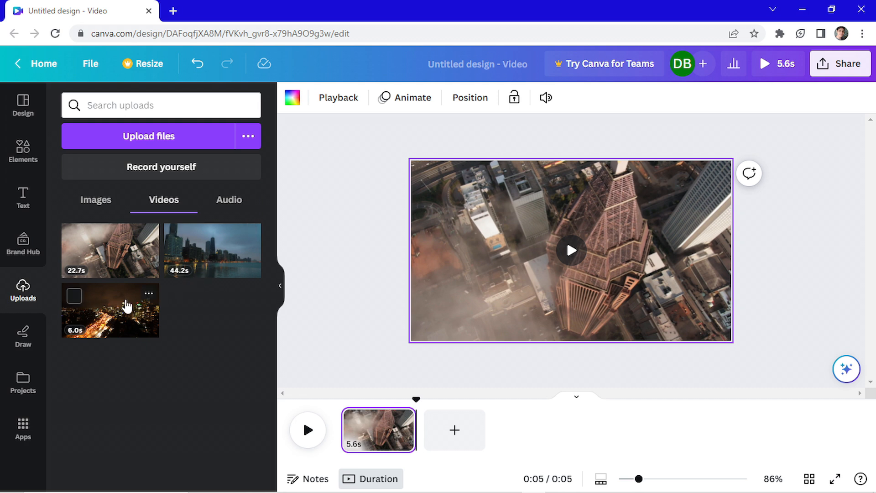
{"action": "mouse_move", "coordinate": [455, 430]}
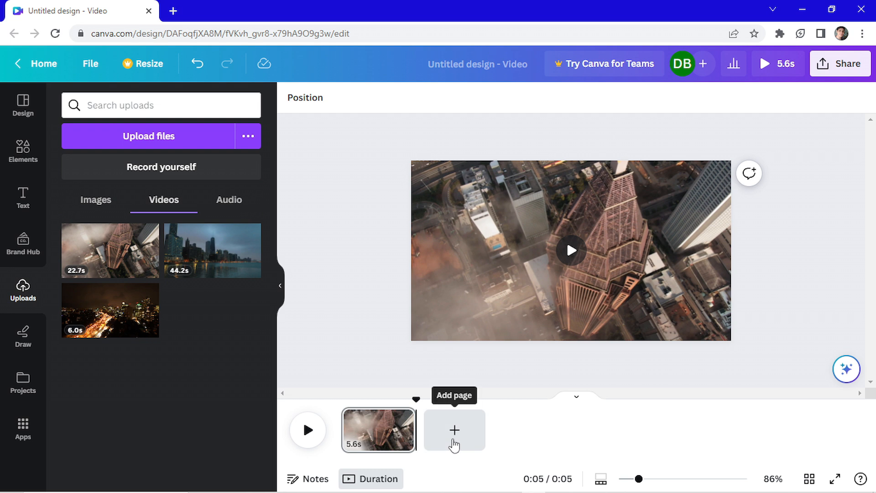
Add a second page with the night highway clip trimmed to 4.4 s and preview the 9.6 s video
{"action": "left_click", "coordinate": [454, 430]}
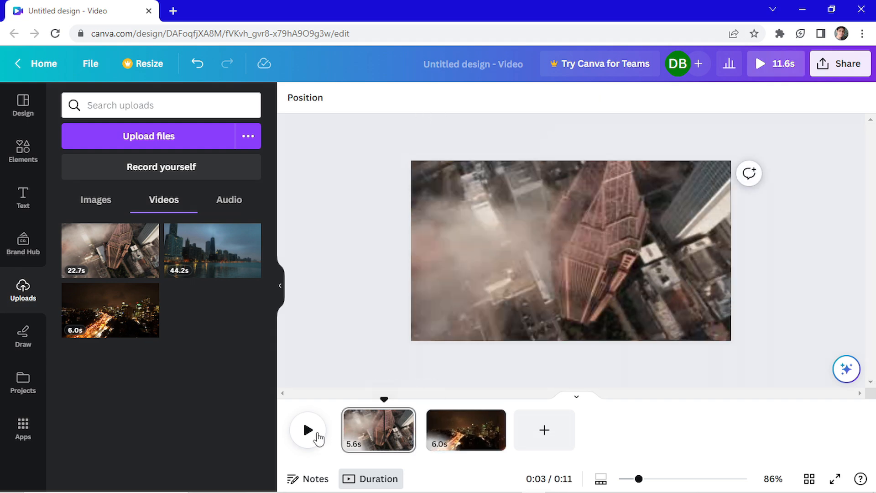
{"action": "left_click", "coordinate": [308, 430]}
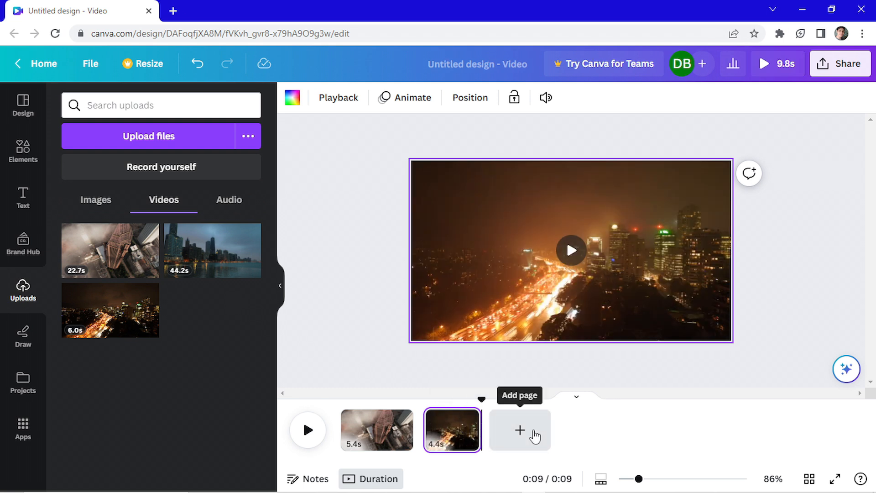
Add a third page, fill it with the waterfront skyline clip and trim it to 5.5 s
{"action": "left_click", "coordinate": [519, 430]}
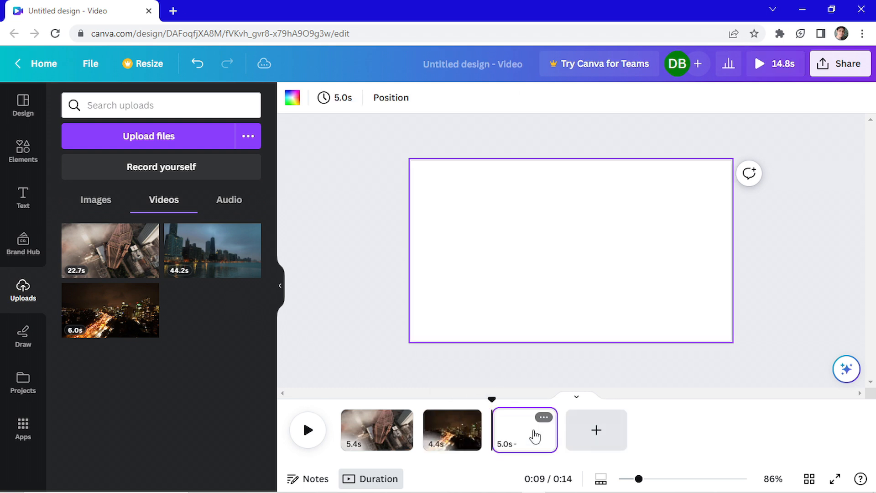
{"action": "left_click", "coordinate": [211, 250]}
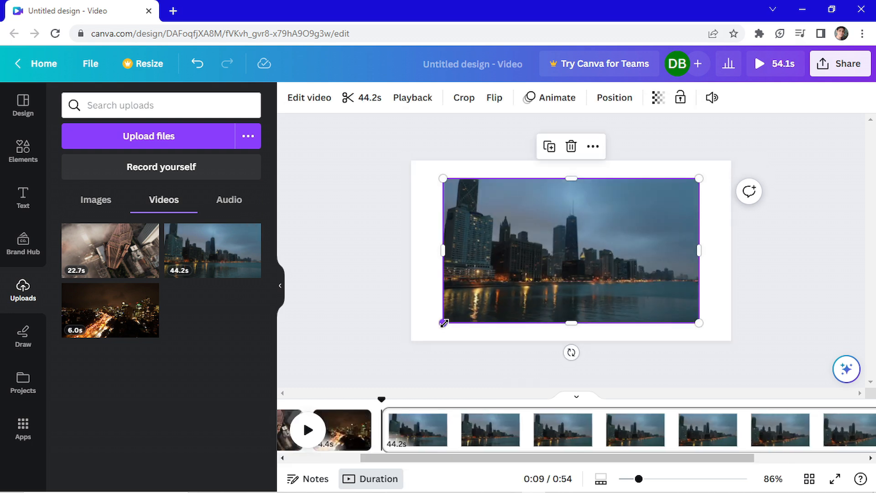
{"action": "left_click_drag", "start_coordinate": [700, 178], "coordinate": [727, 164]}
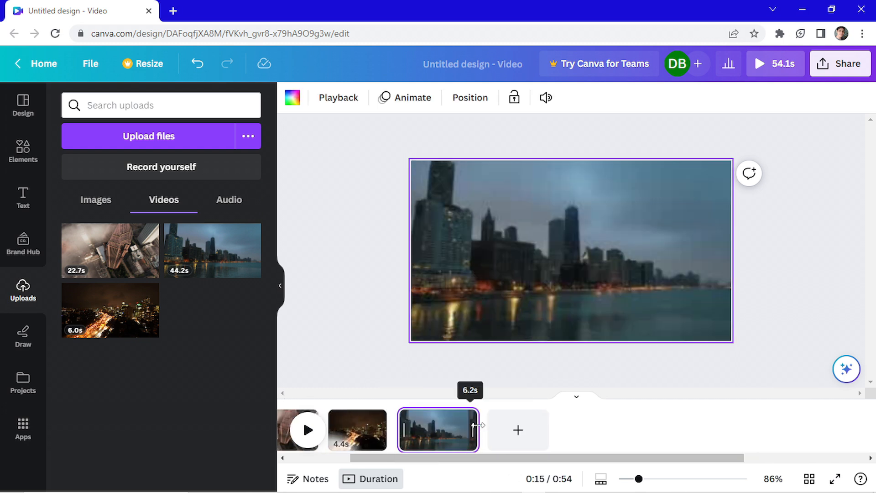
{"action": "left_click_drag", "start_coordinate": [479, 430], "coordinate": [471, 430]}
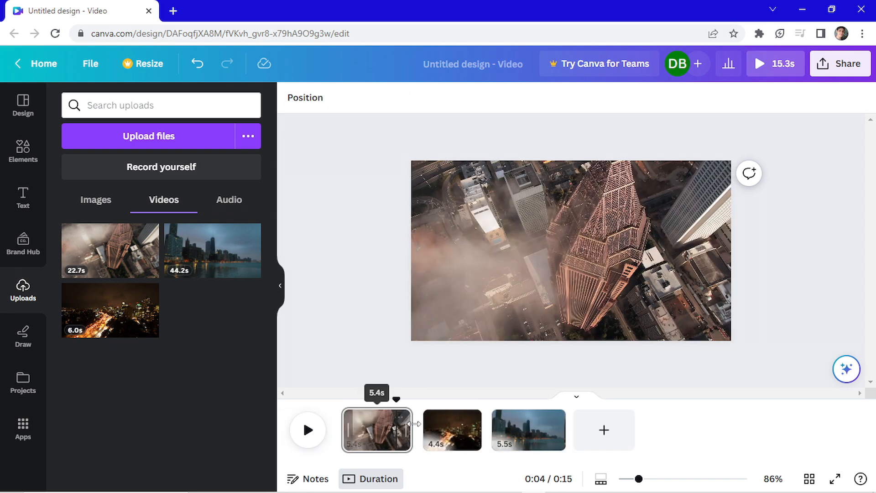
{"action": "mouse_move", "coordinate": [377, 429]}
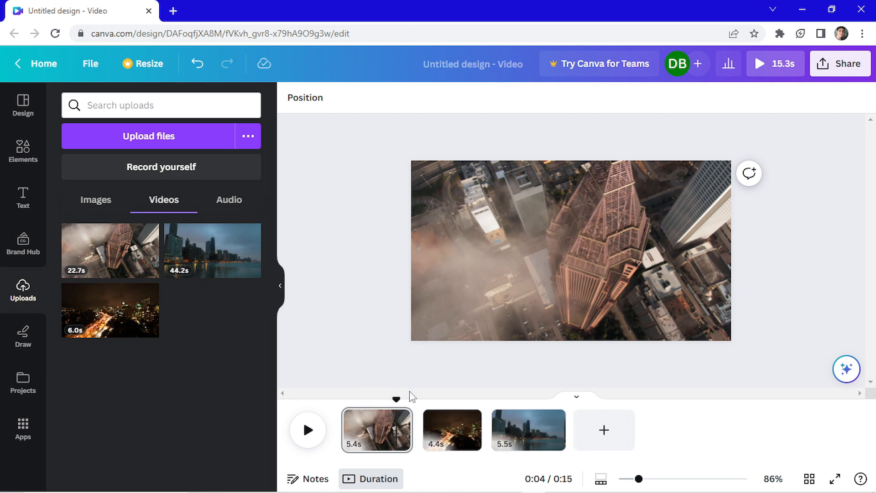
{"action": "mouse_move", "coordinate": [423, 430]}
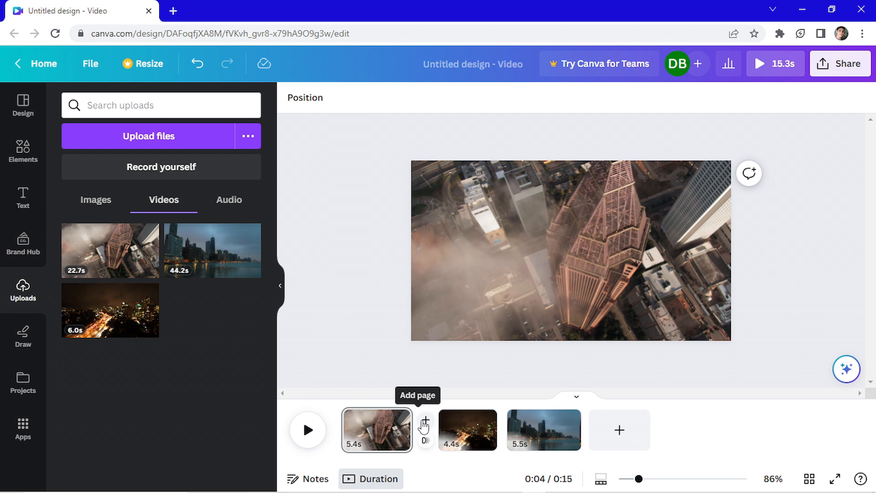
{"action": "mouse_move", "coordinate": [426, 444]}
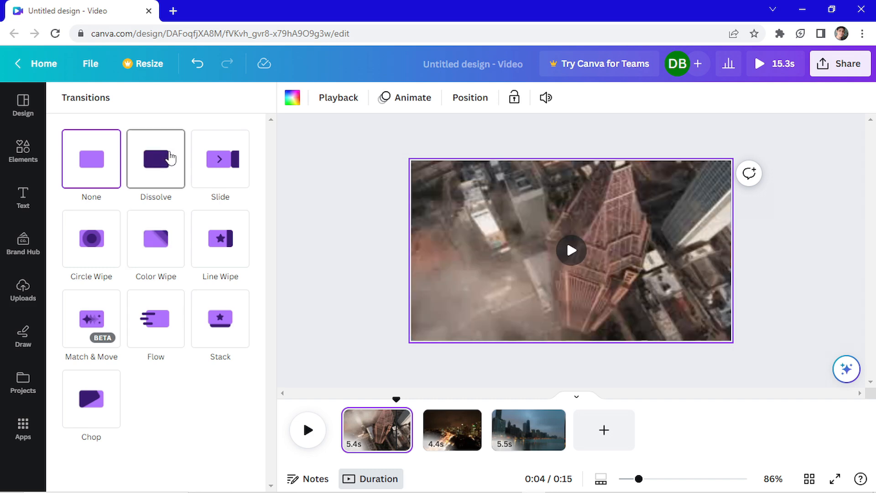
Apply a Dissolve transition between clips 1–2 and an upward Slide between clips 2–3
{"action": "left_click", "coordinate": [155, 159]}
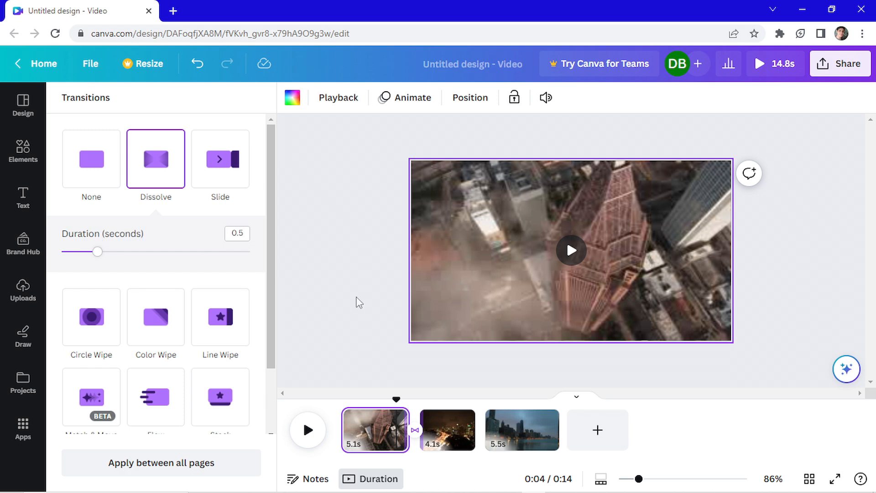
{"action": "mouse_move", "coordinate": [485, 438]}
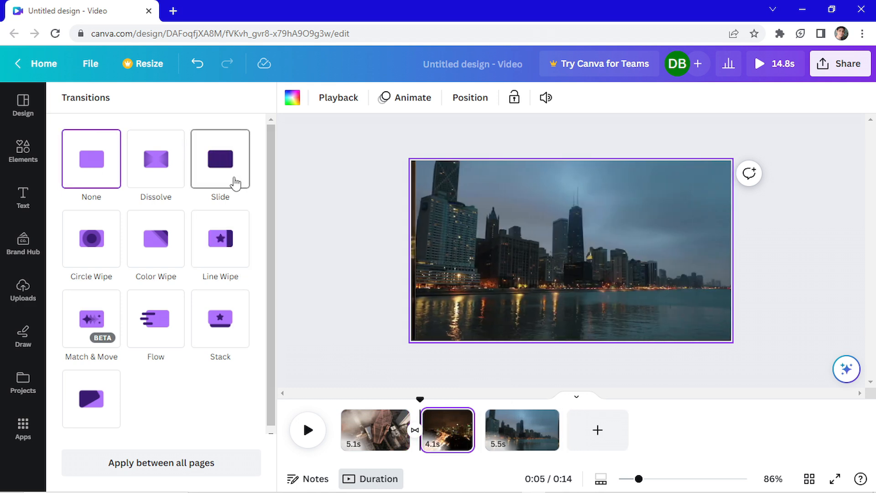
{"action": "left_click", "coordinate": [220, 159]}
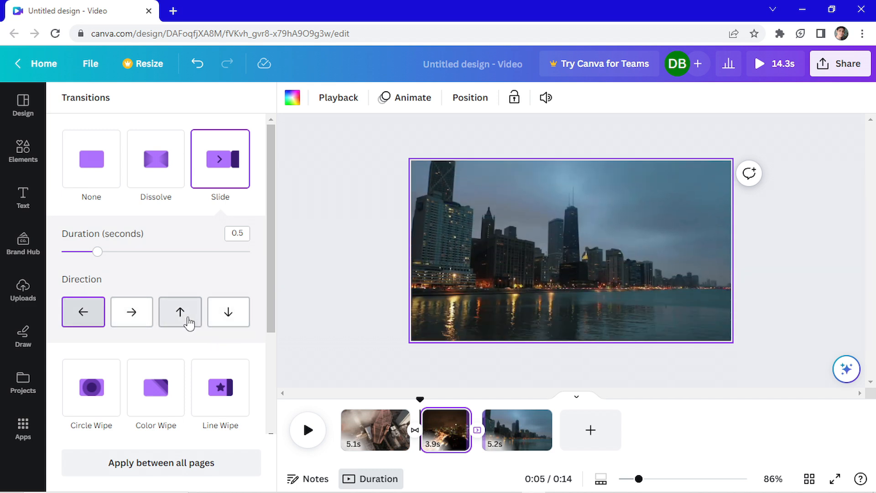
{"action": "left_click", "coordinate": [180, 312]}
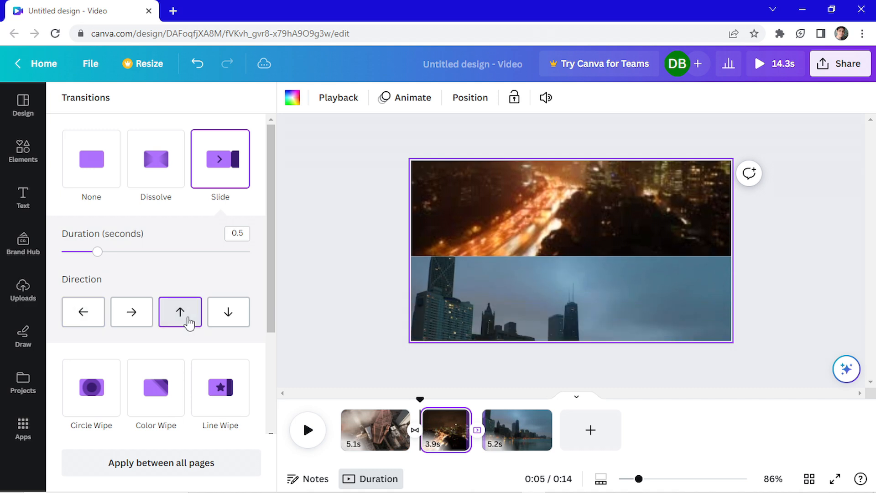
{"action": "left_click", "coordinate": [238, 233]}
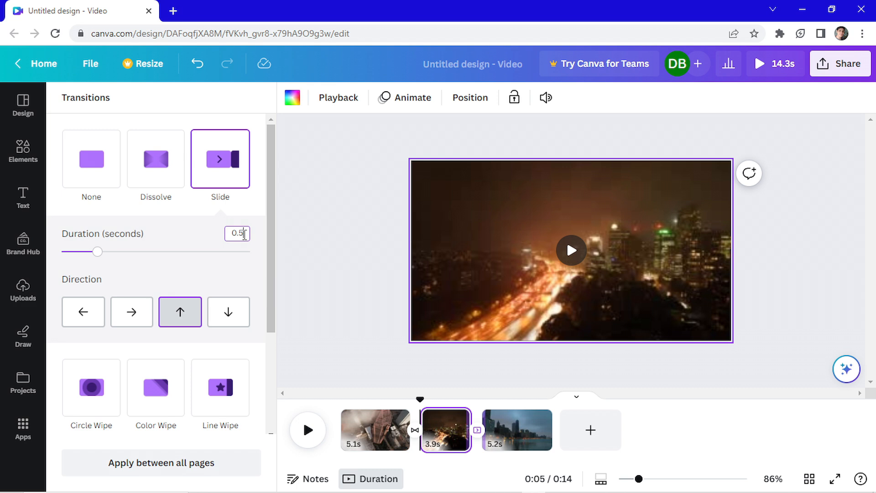
{"action": "left_click", "coordinate": [519, 430]}
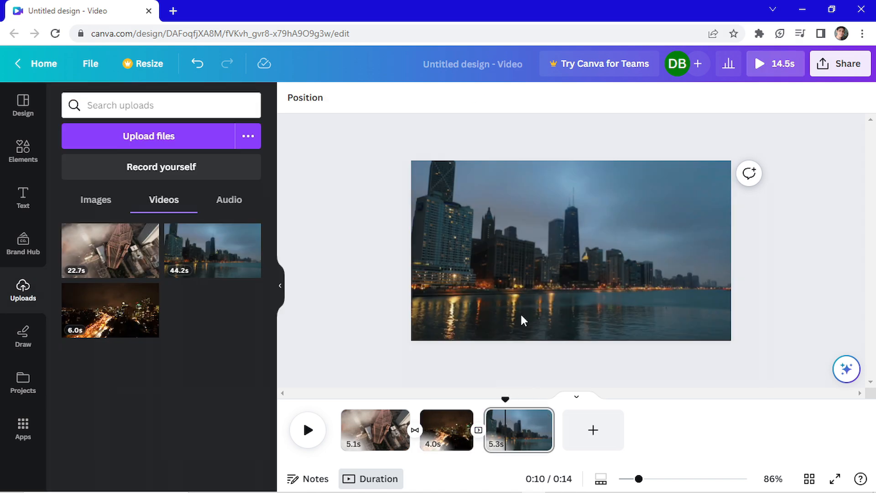
Select the aerial skyscraper clip and apply the Epic filter at intensity 50
{"action": "left_click", "coordinate": [374, 430]}
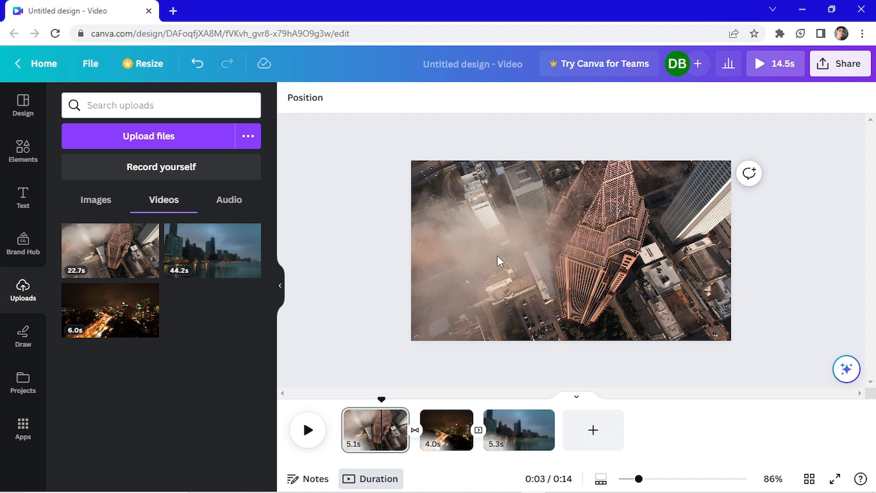
{"action": "left_click", "coordinate": [499, 261]}
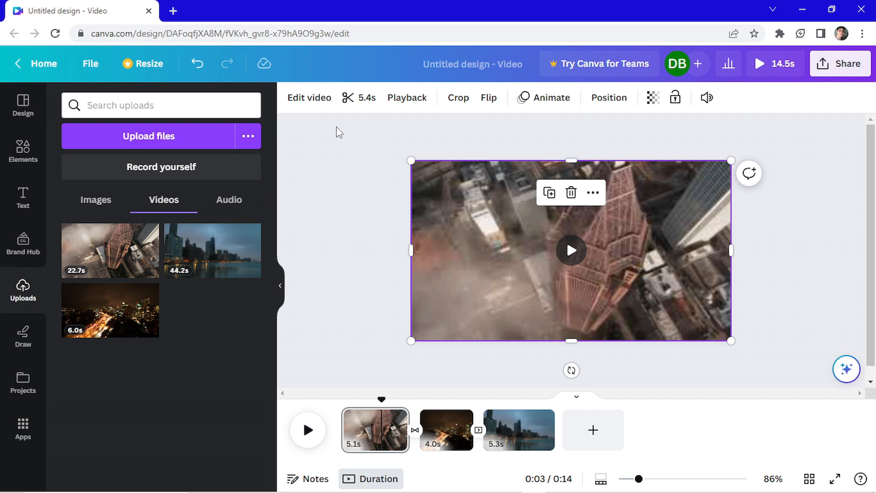
{"action": "mouse_move", "coordinate": [309, 98]}
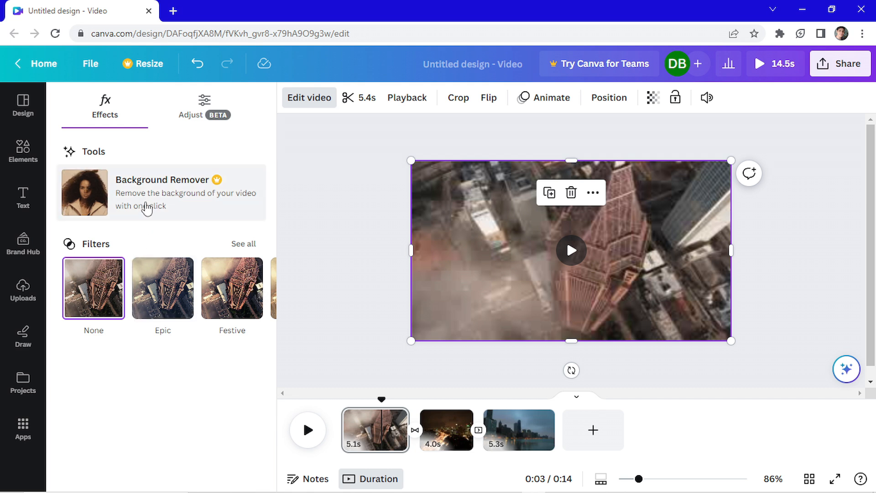
{"action": "mouse_move", "coordinate": [151, 211]}
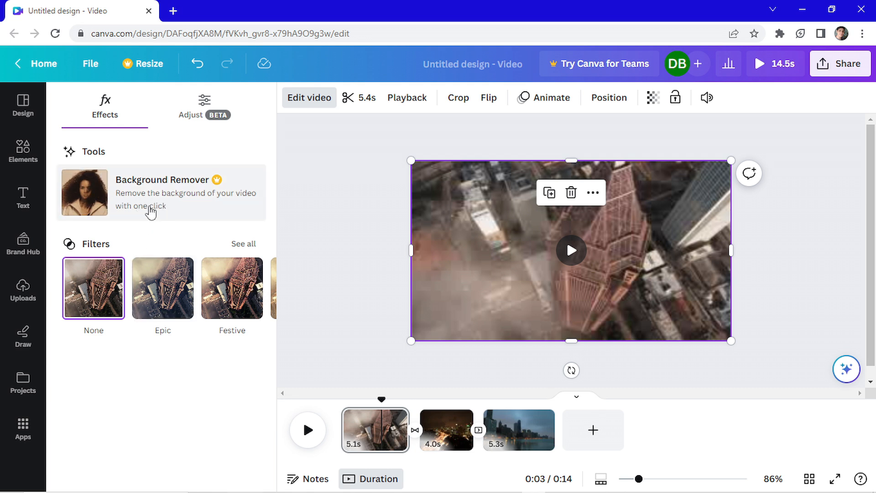
{"action": "mouse_move", "coordinate": [243, 245]}
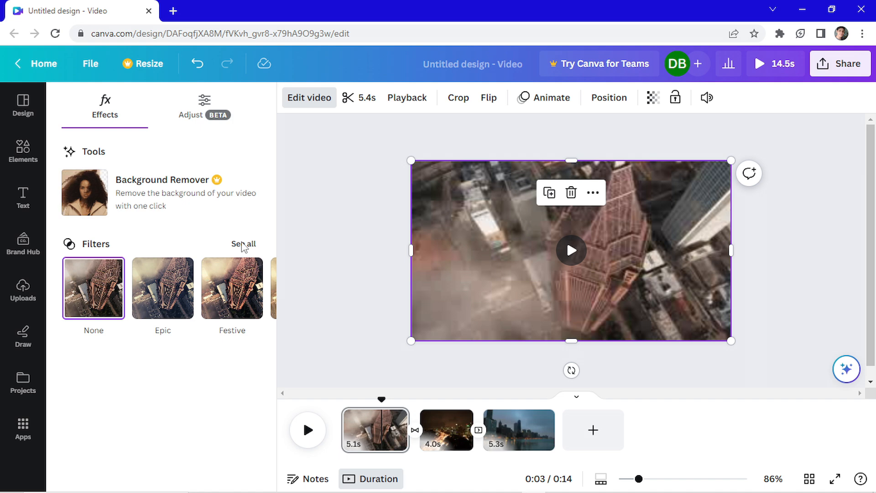
{"action": "left_click", "coordinate": [243, 244]}
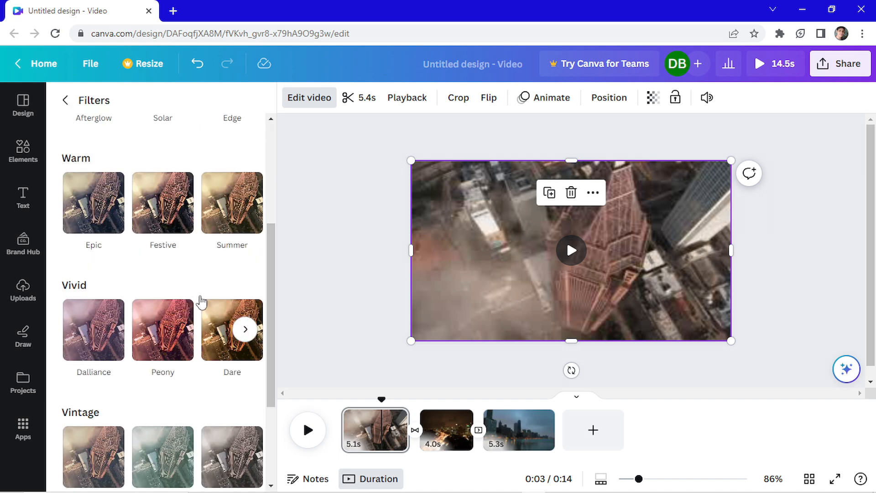
{"action": "left_click", "coordinate": [93, 203]}
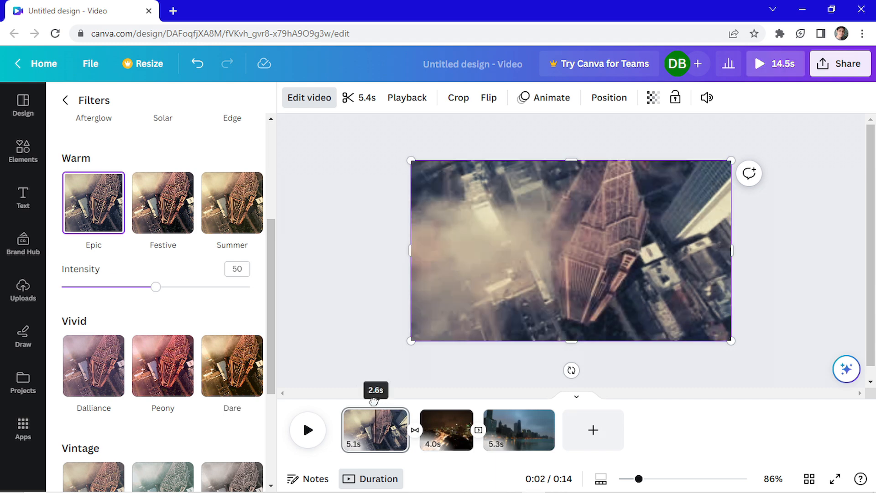
{"action": "left_click", "coordinate": [308, 430]}
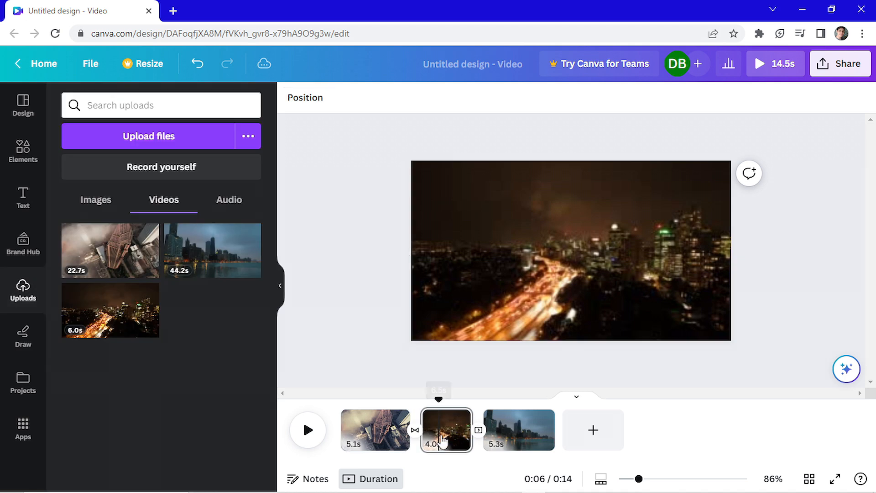
{"action": "left_click", "coordinate": [375, 430]}
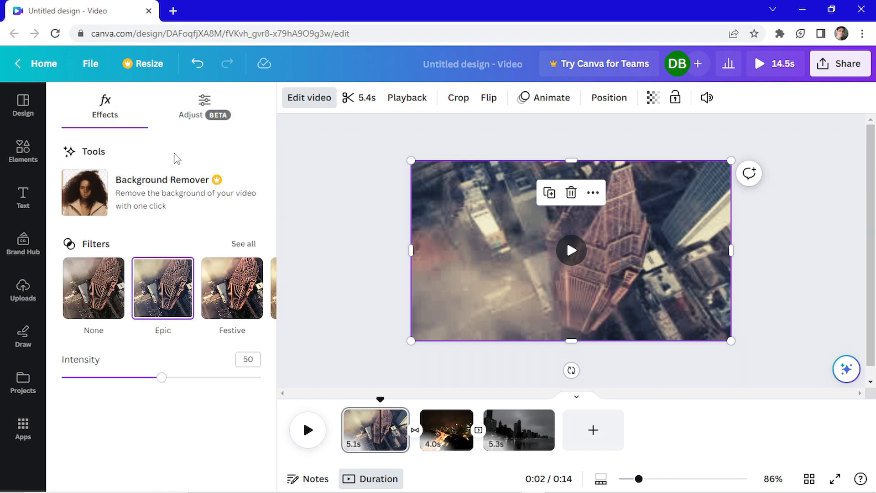
In Adjust, set a vignette of 13 on the aerial clip and return to Effects
{"action": "left_click", "coordinate": [191, 106]}
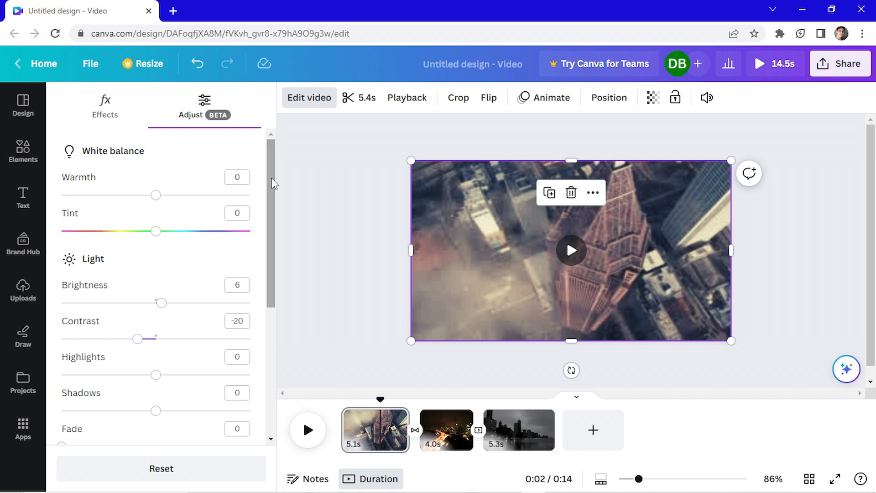
{"action": "scroll", "scroll_direction": "down", "scroll_amount": 3}
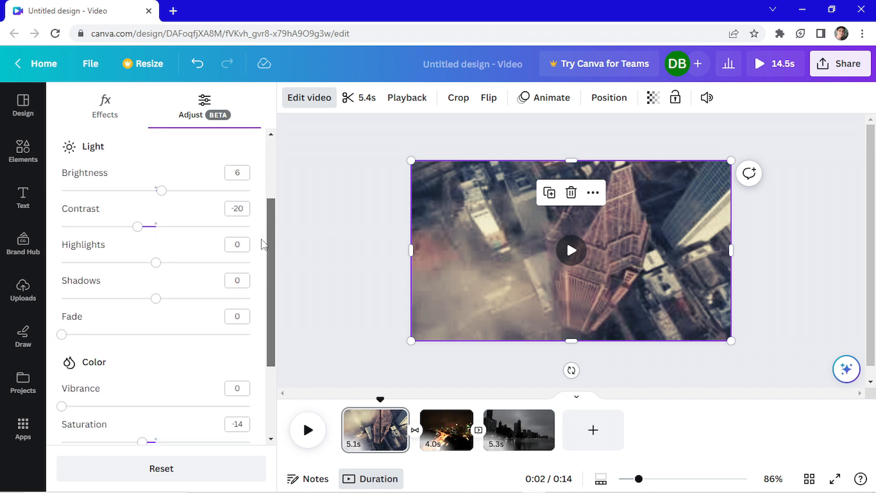
{"action": "scroll", "scroll_direction": "down", "scroll_amount": 3}
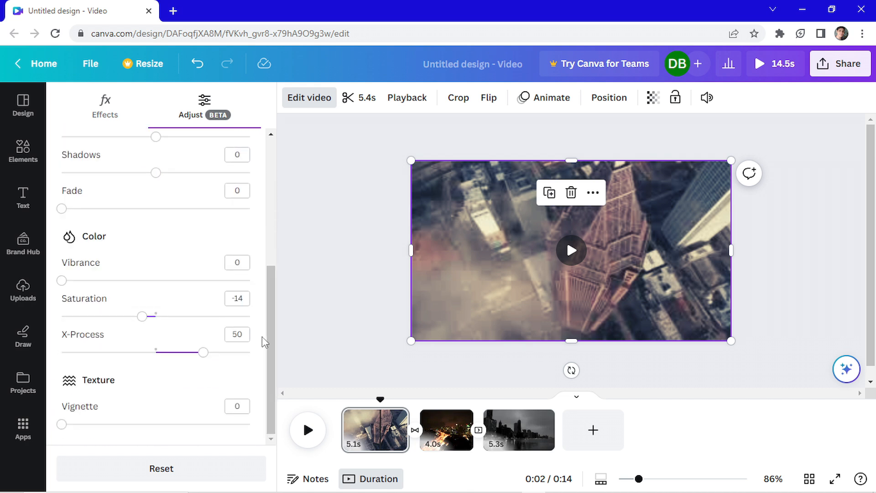
{"action": "left_click_drag", "start_coordinate": [61, 424], "coordinate": [68, 424]}
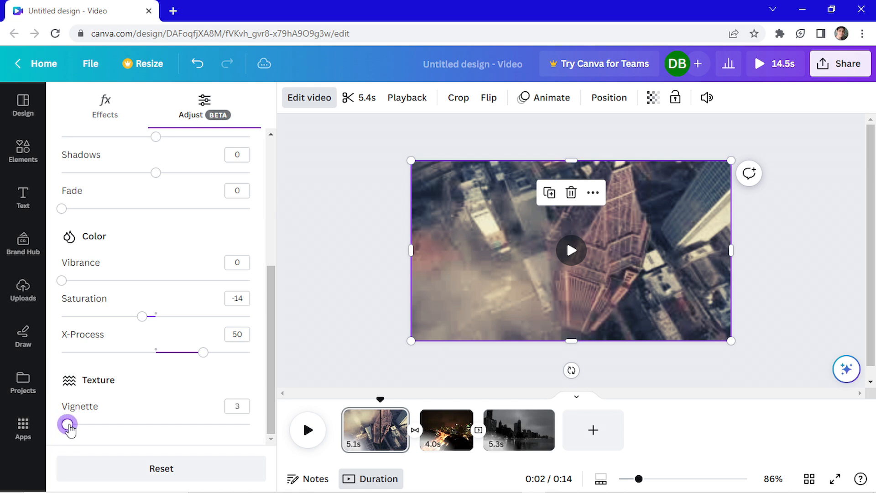
{"action": "left_click_drag", "start_coordinate": [67, 424], "coordinate": [87, 425]}
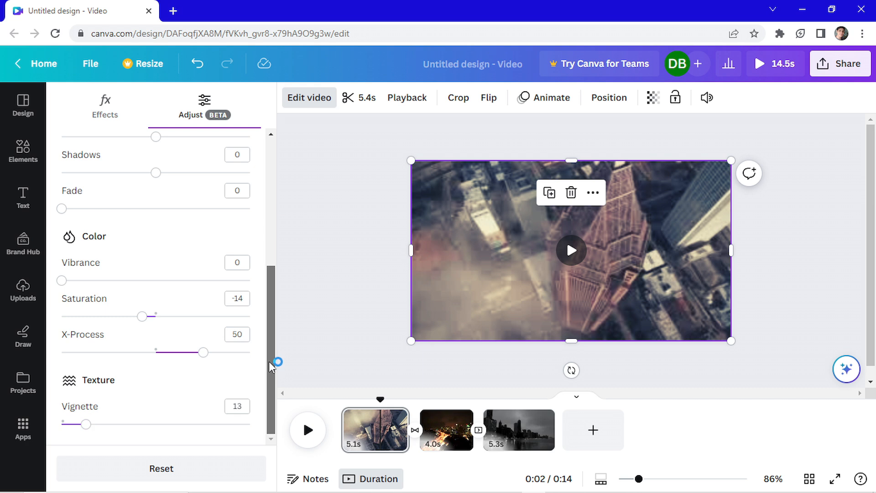
{"action": "left_click", "coordinate": [105, 106]}
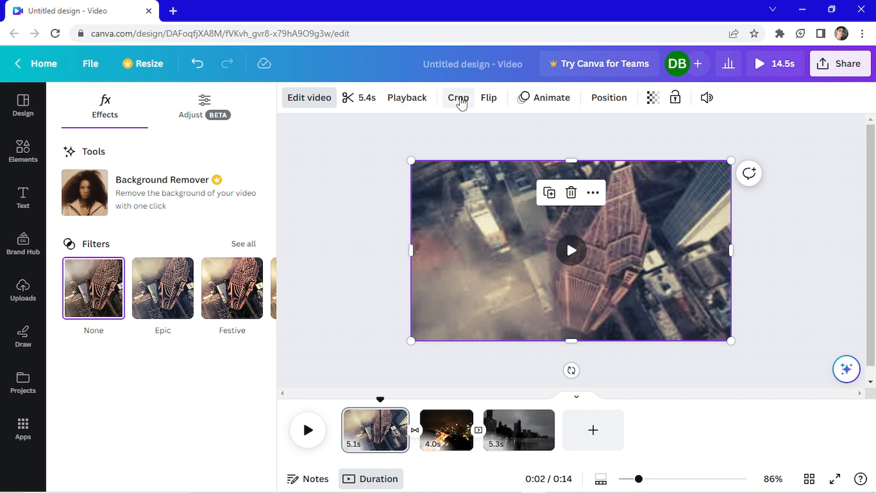
Review the clip's flip, position and transparency settings, then mute its volume
{"action": "left_click", "coordinate": [489, 98]}
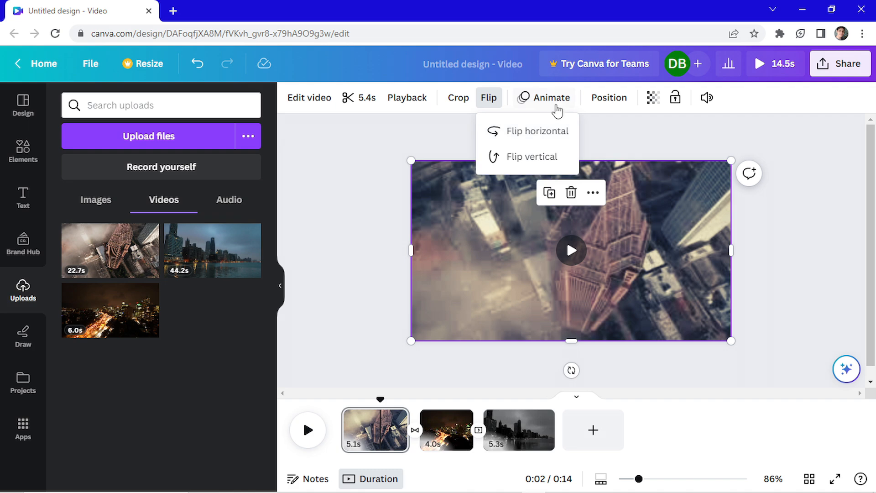
{"action": "left_click", "coordinate": [609, 98]}
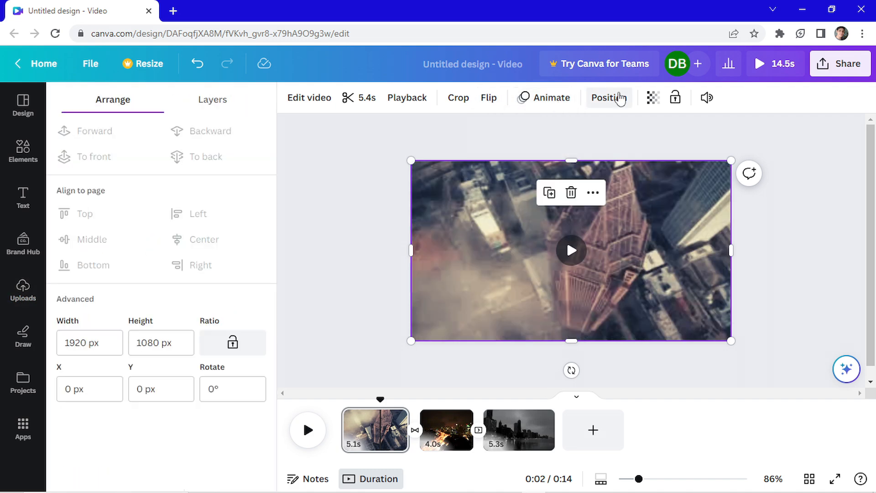
{"action": "left_click", "coordinate": [609, 98]}
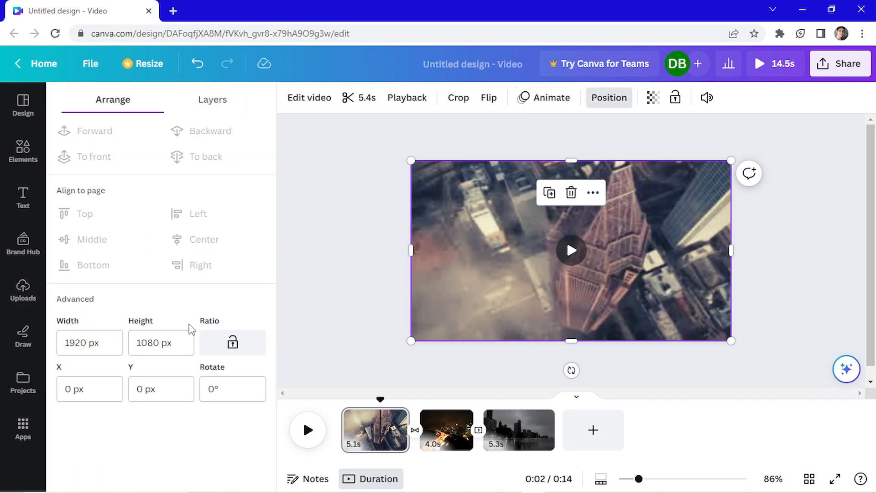
{"action": "left_click", "coordinate": [653, 98]}
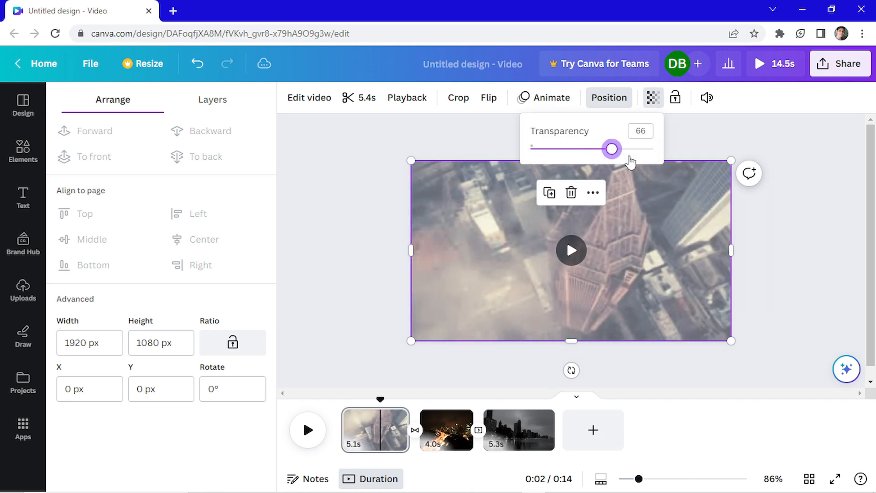
{"action": "mouse_move", "coordinate": [707, 97]}
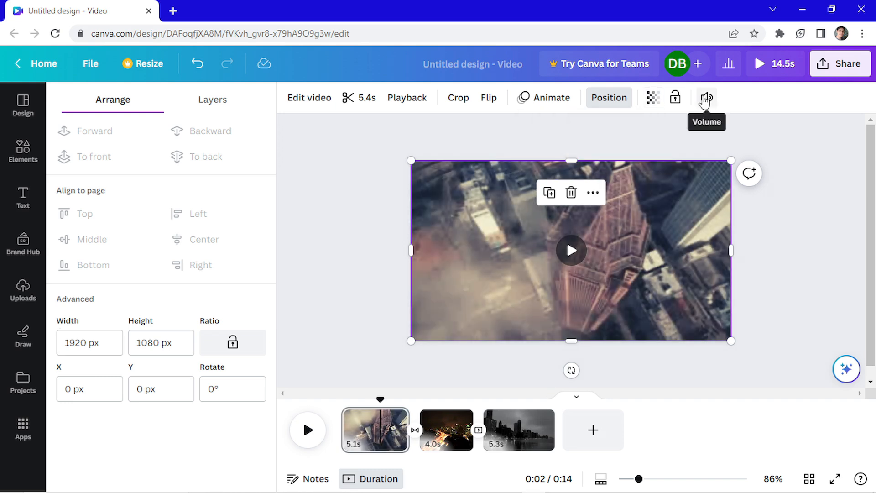
{"action": "left_click", "coordinate": [707, 97]}
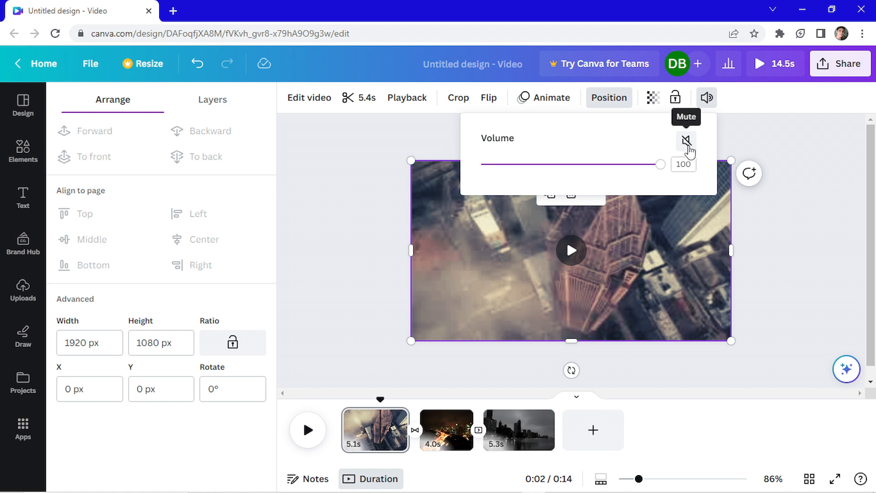
{"action": "left_click", "coordinate": [307, 480]}
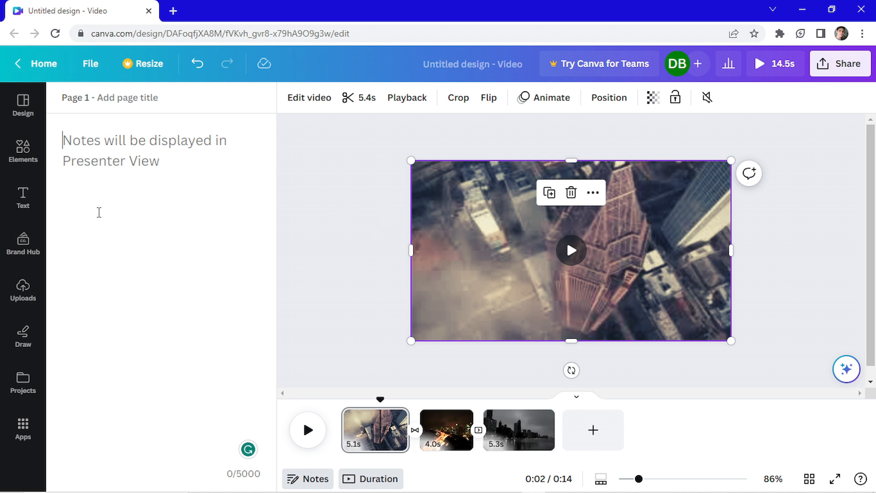
{"action": "mouse_move", "coordinate": [23, 195]}
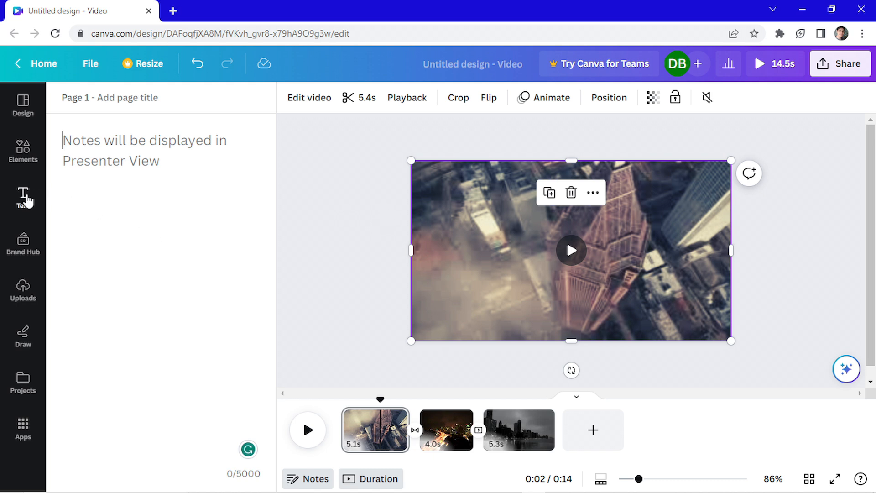
Add the "welcome little one!" font combination over the aerial clip and bring up its text colour options
{"action": "left_click", "coordinate": [23, 197]}
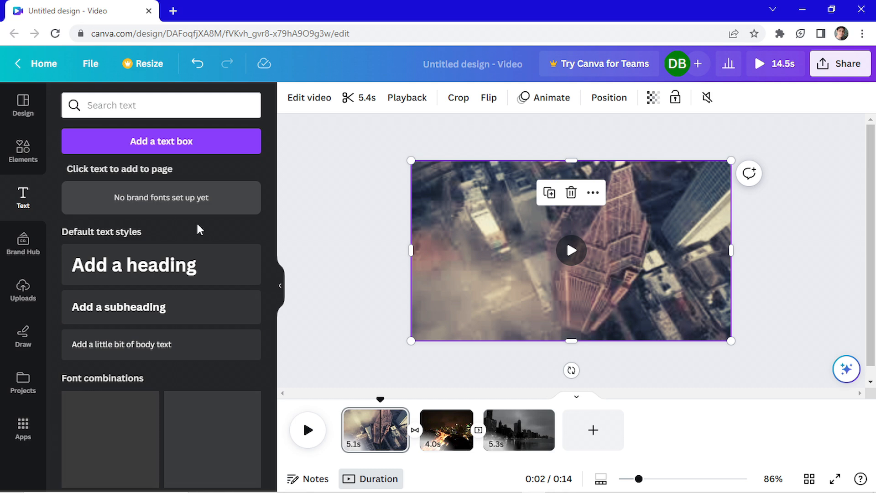
{"action": "scroll", "scroll_direction": "down", "scroll_amount": 3}
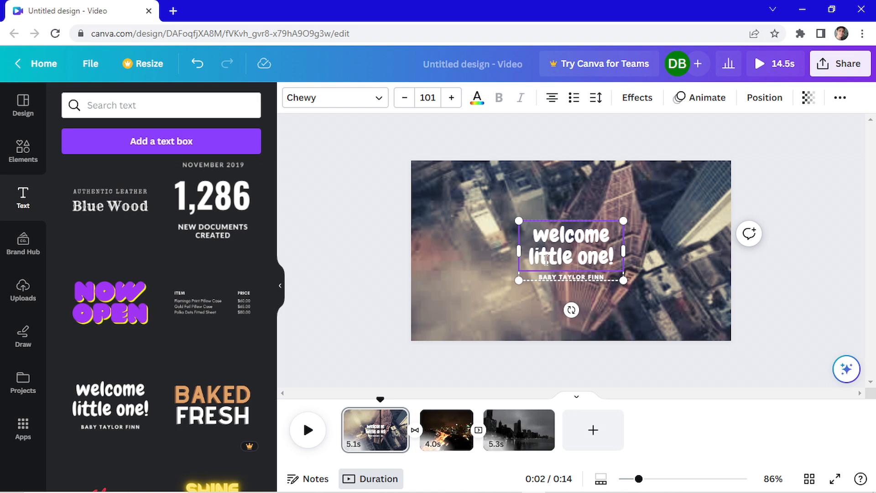
{"action": "left_click", "coordinate": [477, 98]}
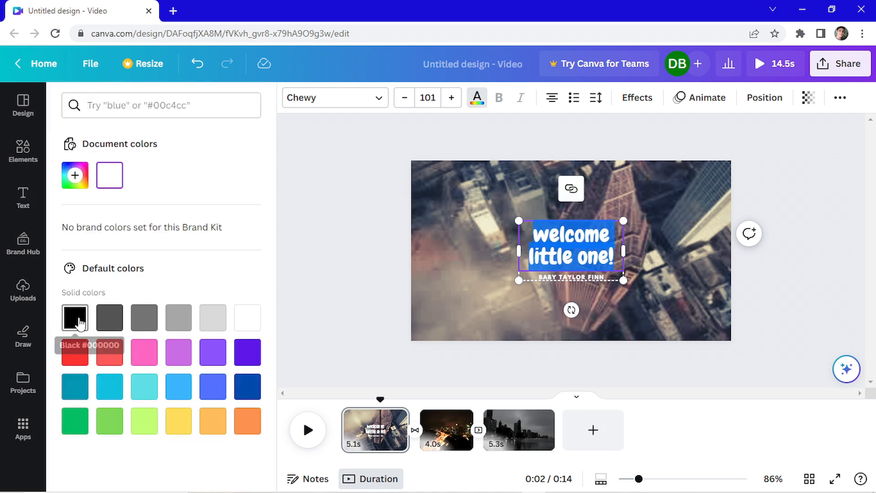
Make the title black, retype it as "welcome to New York!" and move the group to the bottom left
{"action": "left_click", "coordinate": [74, 317]}
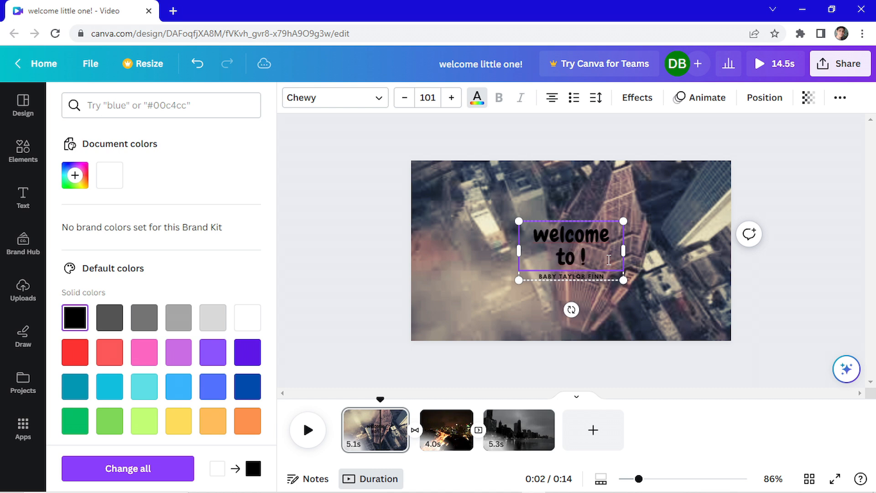
{"action": "type", "text": "New York"}
{"action": "left_click", "coordinate": [571, 276]}
{"action": "type", "text": "THE CITY OF THE OPPORTUNITY"}
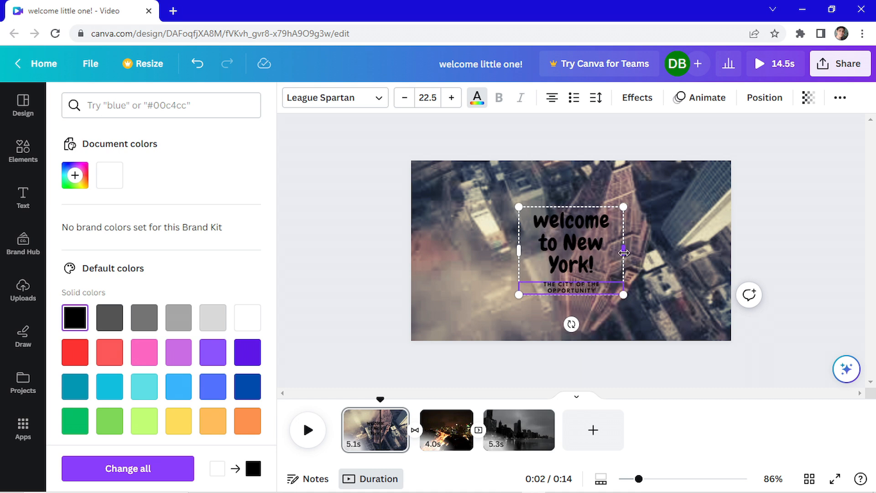
{"action": "left_click_drag", "start_coordinate": [624, 252], "coordinate": [637, 246]}
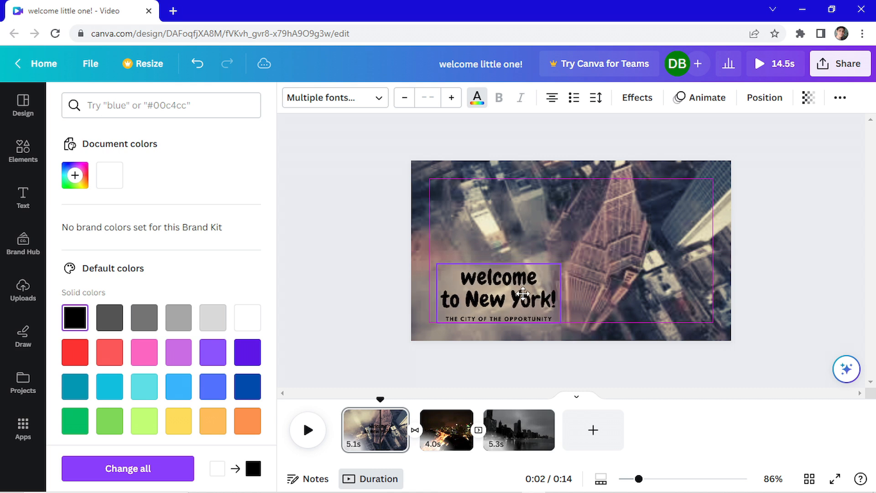
{"action": "left_click", "coordinate": [496, 302]}
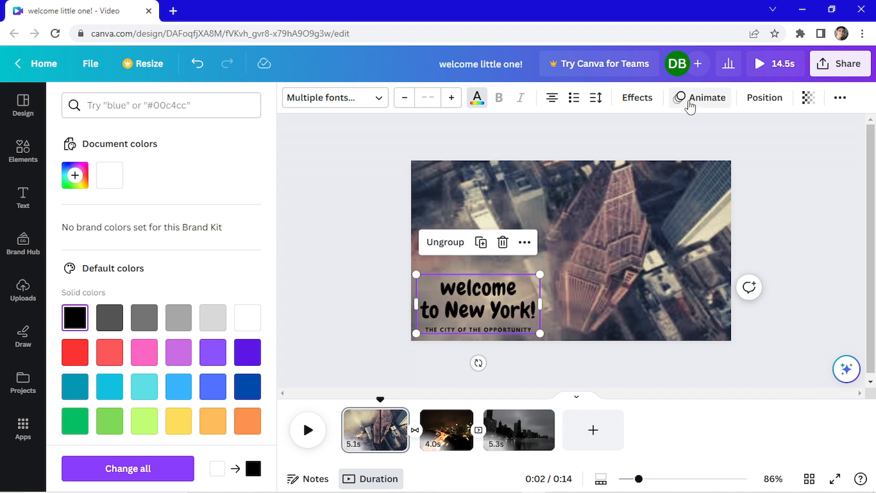
{"action": "mouse_move", "coordinate": [636, 98]}
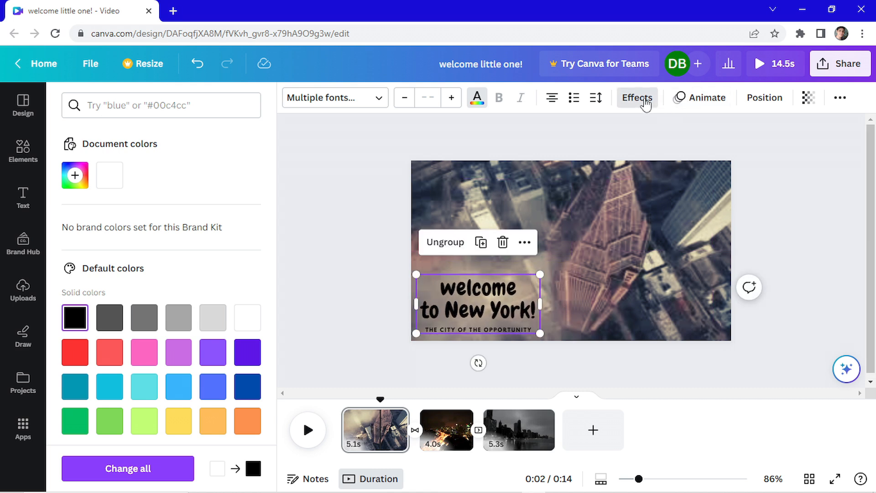
Try Neon and Outline effects on the title, settle on a drop Shadow, and bring up its animation choices
{"action": "left_click", "coordinate": [636, 97]}
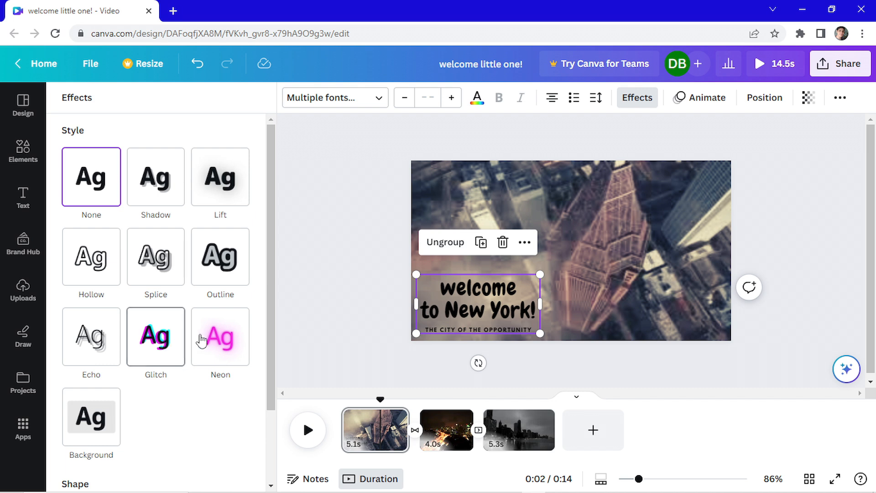
{"action": "left_click", "coordinate": [220, 336]}
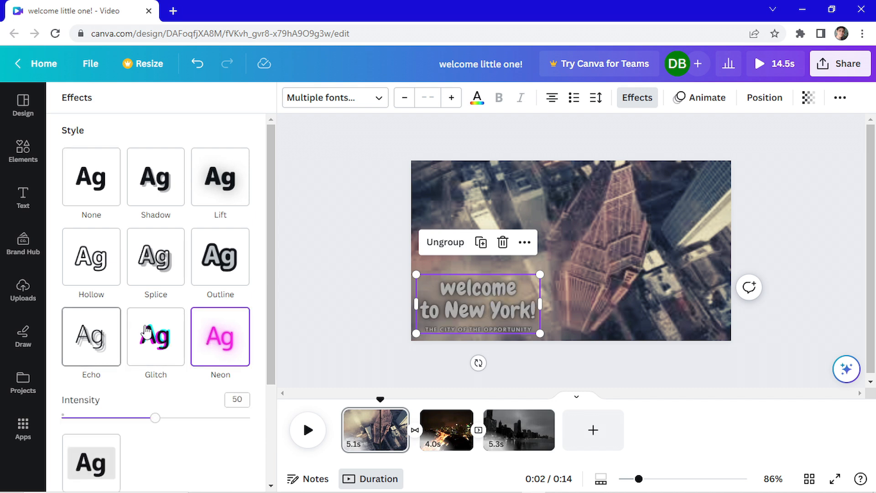
{"action": "left_click", "coordinate": [220, 257]}
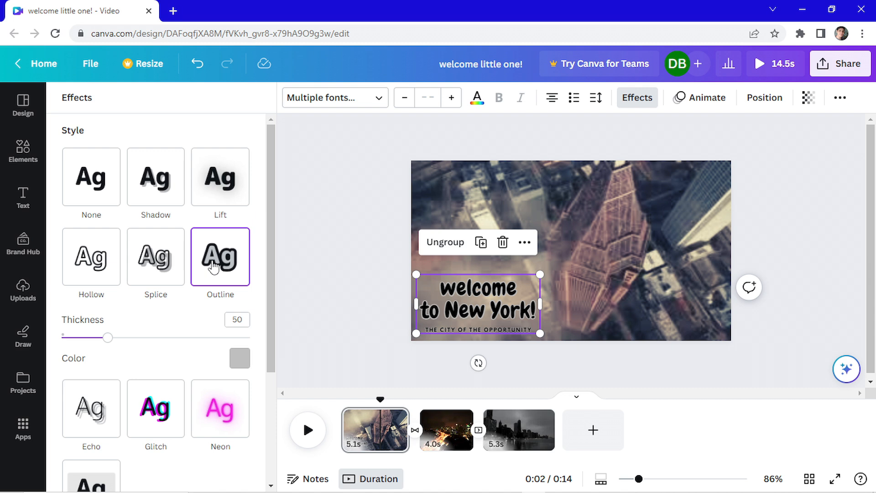
{"action": "left_click", "coordinate": [240, 358]}
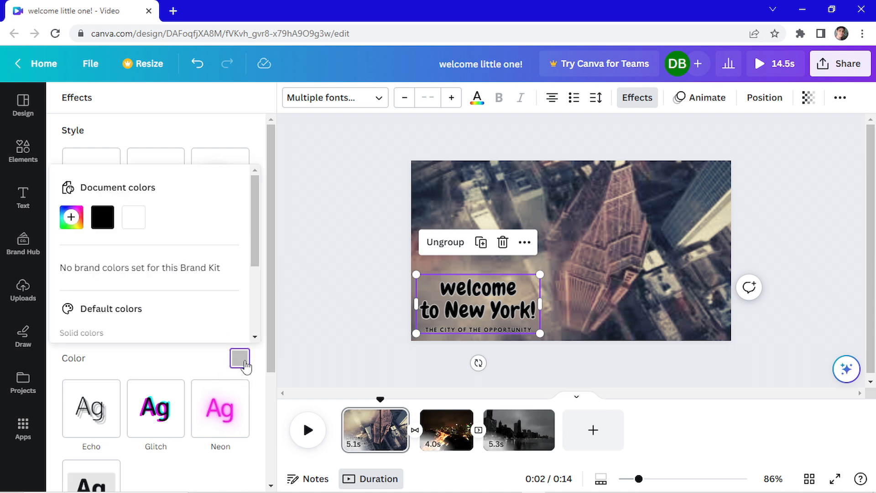
{"action": "mouse_move", "coordinate": [134, 217]}
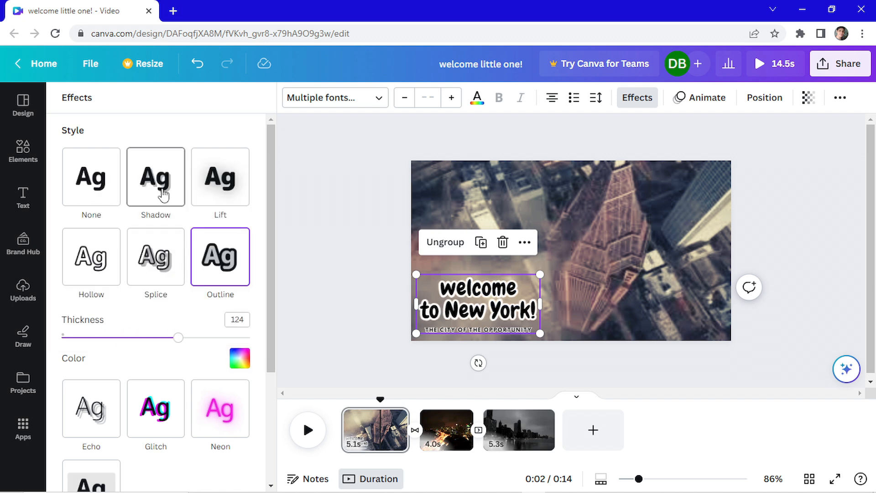
{"action": "left_click", "coordinate": [155, 177]}
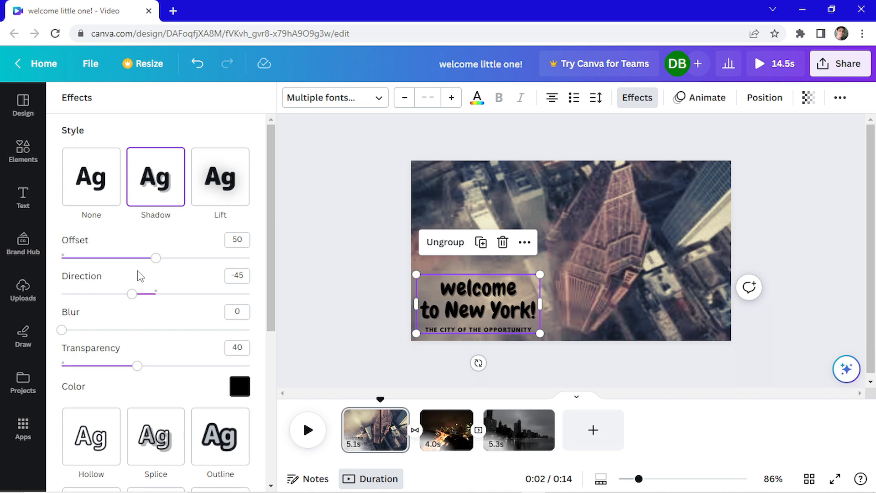
{"action": "left_click", "coordinate": [706, 97]}
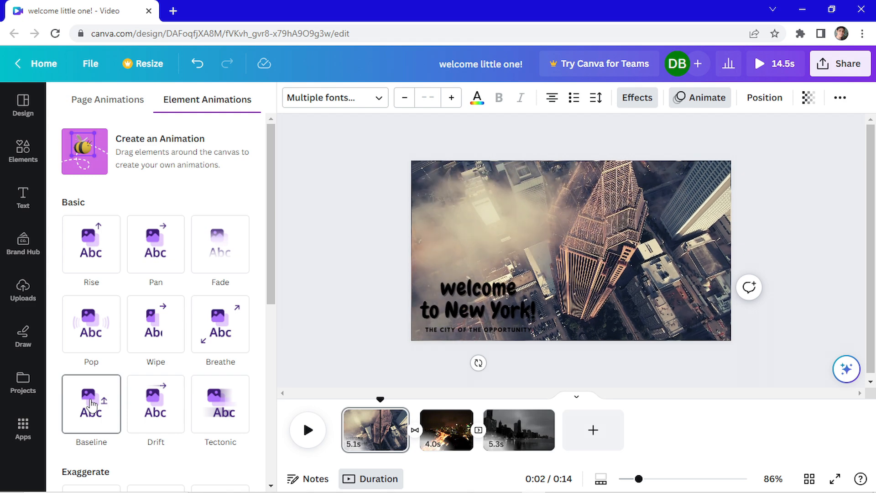
Apply the Baseline animation to the title set to play on enter only
{"action": "left_click", "coordinate": [91, 404]}
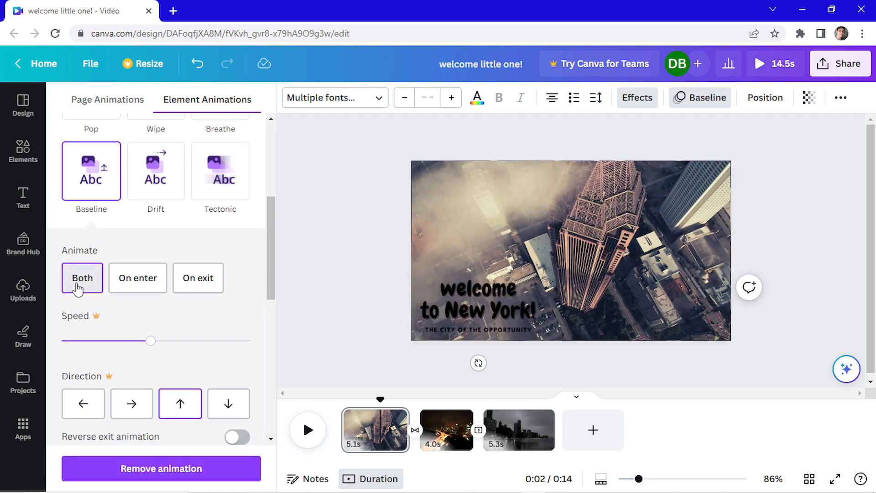
{"action": "left_click", "coordinate": [138, 277]}
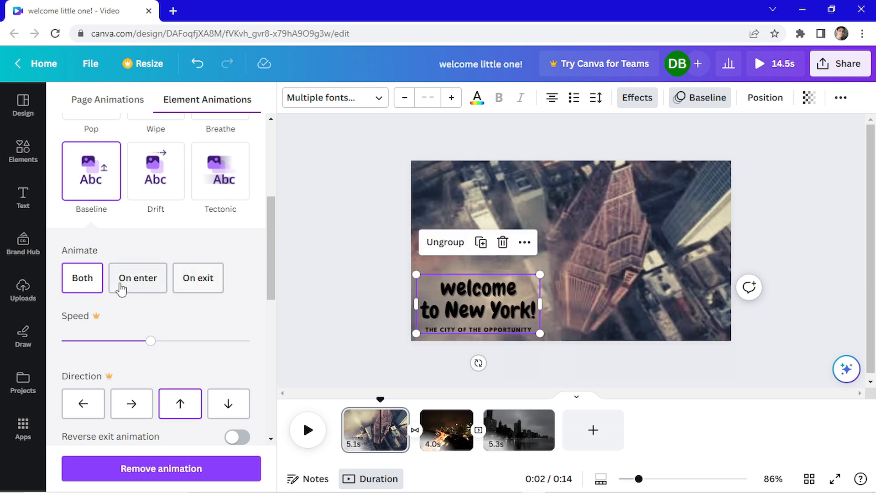
{"action": "mouse_move", "coordinate": [138, 278]}
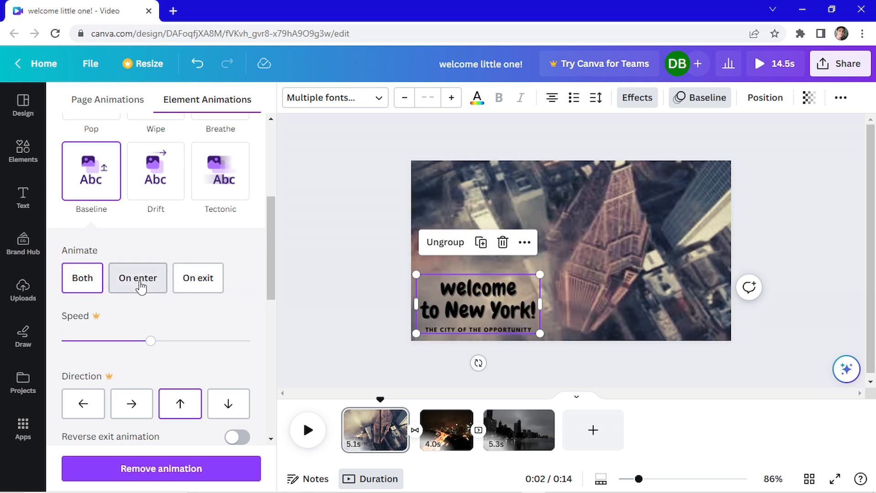
{"action": "left_click", "coordinate": [137, 277]}
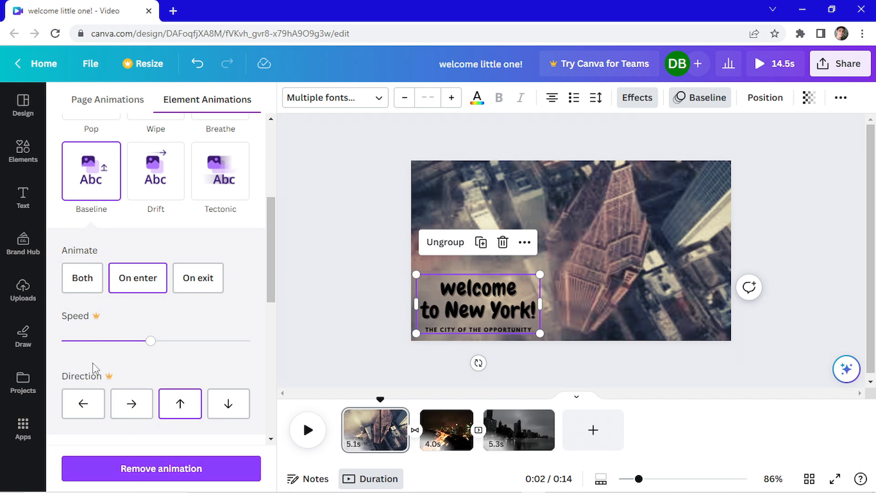
{"action": "scroll", "scroll_direction": "down", "scroll_amount": 3}
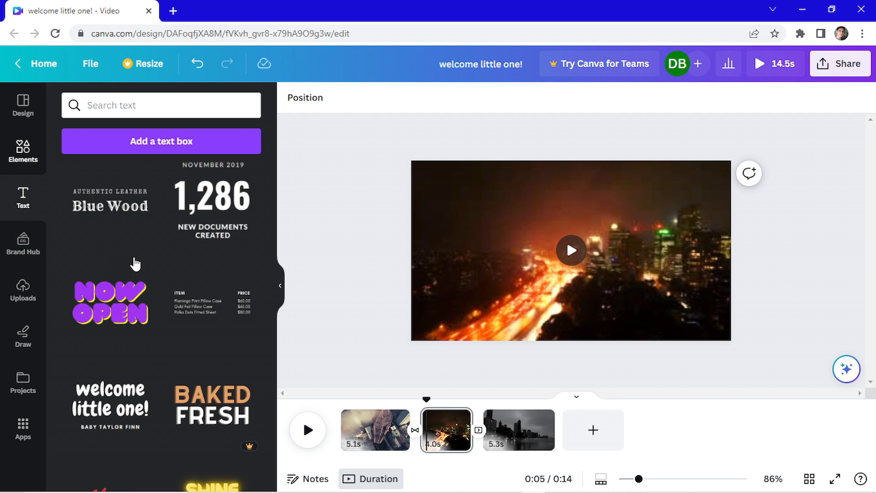
Add the soundwave graphic from Recently used, shrink it to a small strip and place it at the lower right
{"action": "left_click", "coordinate": [23, 150]}
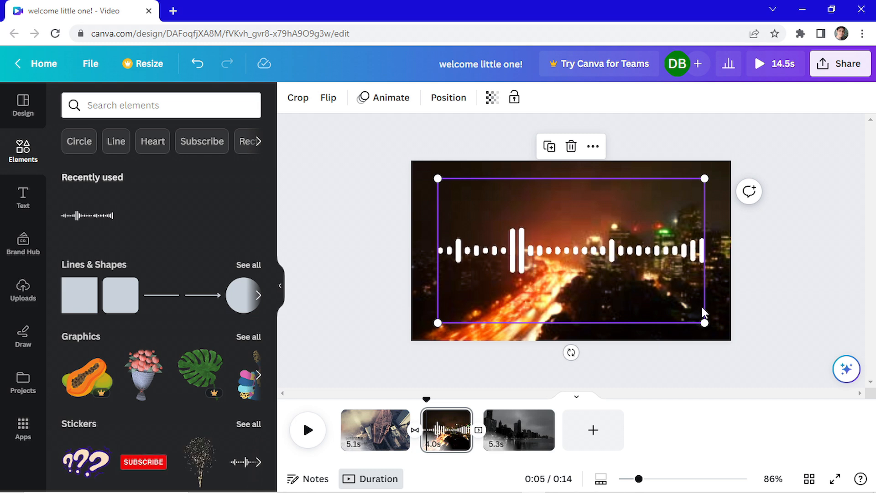
{"action": "left_click_drag", "start_coordinate": [705, 323], "coordinate": [597, 266]}
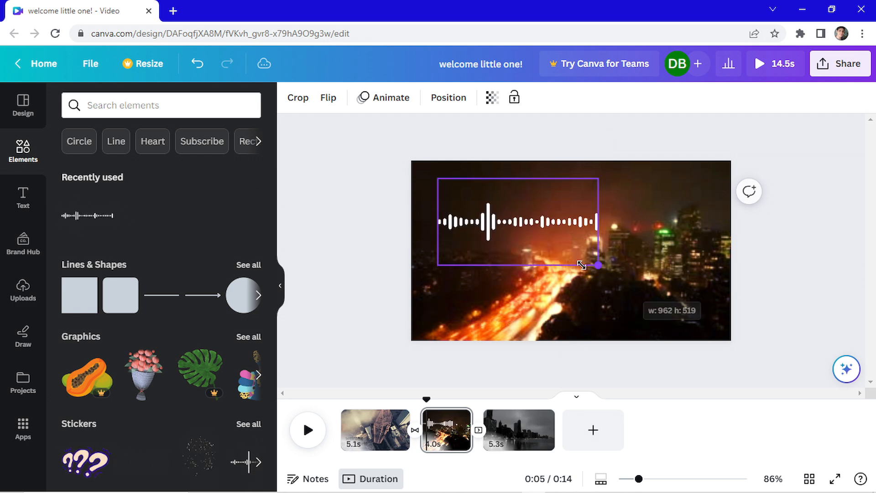
{"action": "left_click_drag", "start_coordinate": [582, 266], "coordinate": [502, 214]}
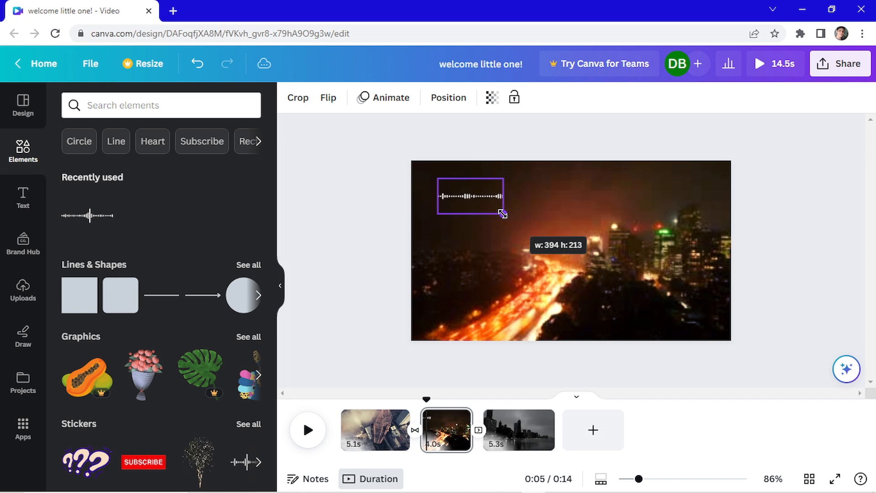
{"action": "left_click_drag", "start_coordinate": [471, 195], "coordinate": [638, 316]}
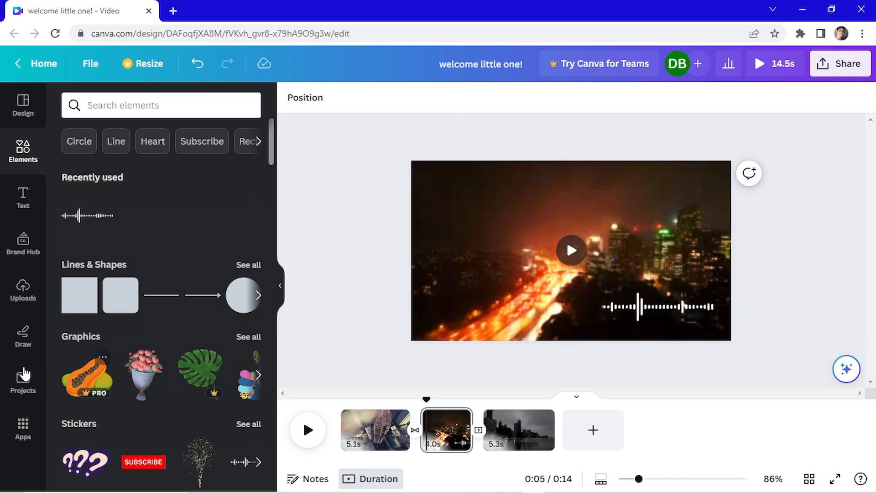
Add the GLOW text as white "CITY OF NOISE" shrunk into the top-left corner, then move to the skyline clip
{"action": "left_click", "coordinate": [23, 198]}
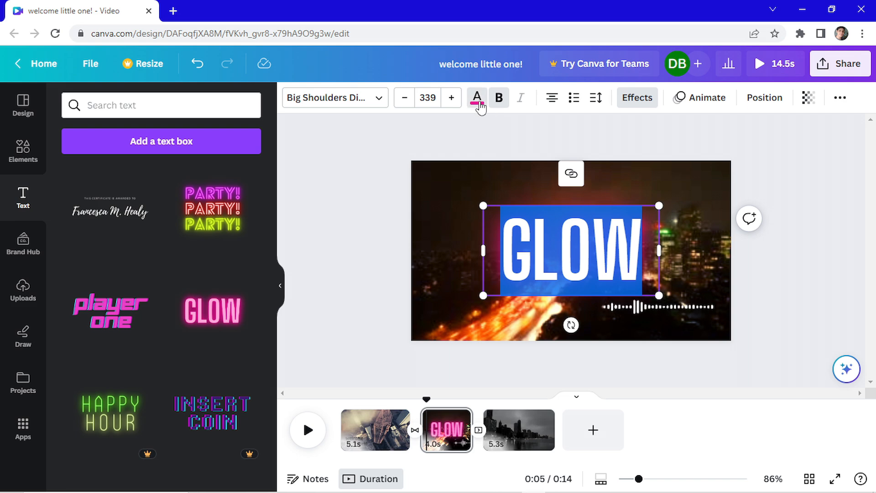
{"action": "left_click", "coordinate": [477, 98]}
{"action": "type", "text": "CITY OF NOISE"}
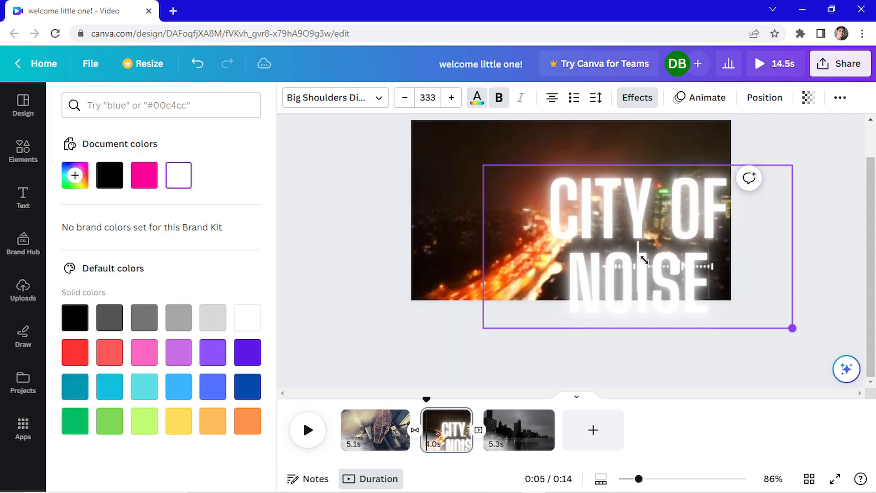
{"action": "left_click_drag", "start_coordinate": [793, 328], "coordinate": [507, 231]}
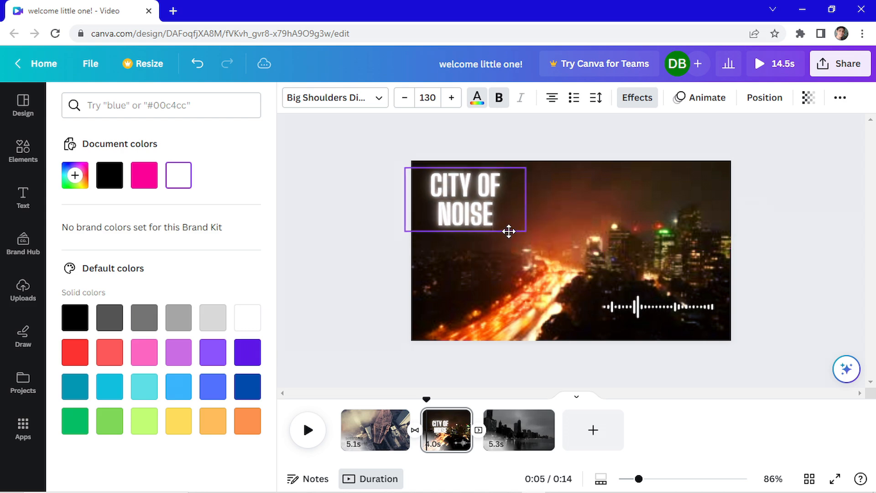
{"action": "left_click", "coordinate": [705, 97]}
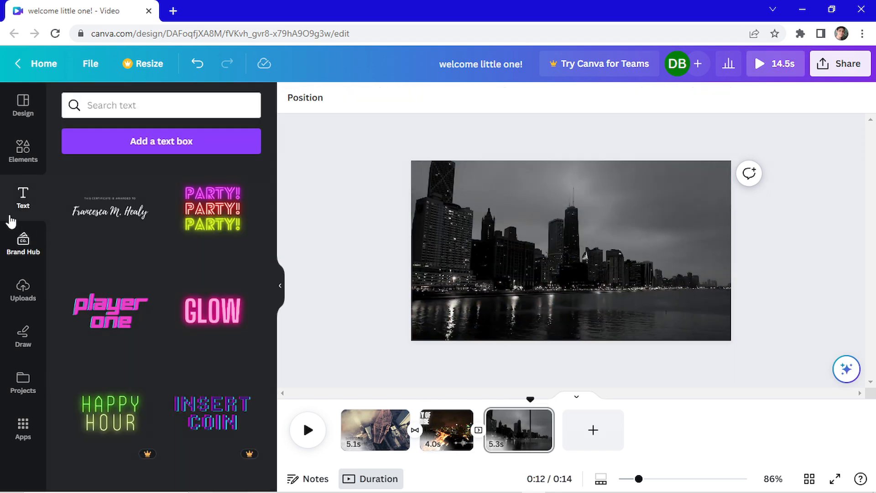
Add the red SUBSCRIBE sticker and position and enlarge it near the bottom centre over the water
{"action": "left_click", "coordinate": [23, 150]}
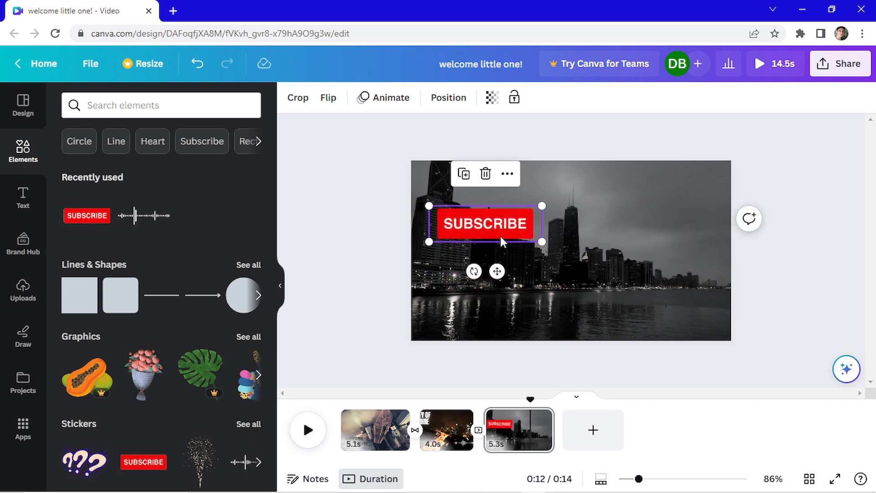
{"action": "left_click_drag", "start_coordinate": [484, 224], "coordinate": [540, 300]}
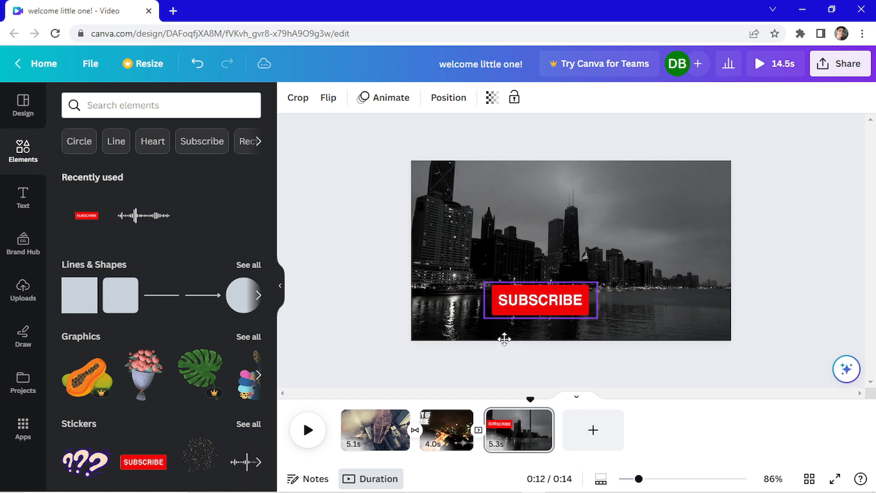
{"action": "left_click_drag", "start_coordinate": [539, 300], "coordinate": [501, 296]}
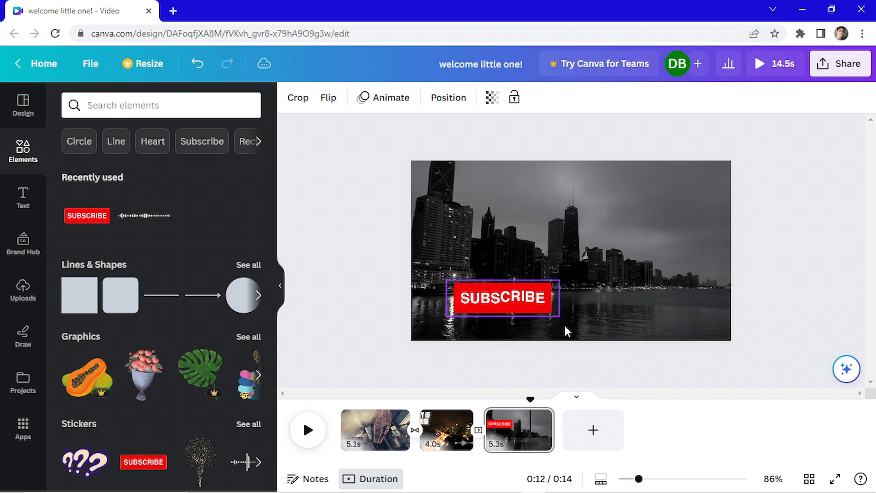
{"action": "left_click_drag", "start_coordinate": [501, 297], "coordinate": [576, 292]}
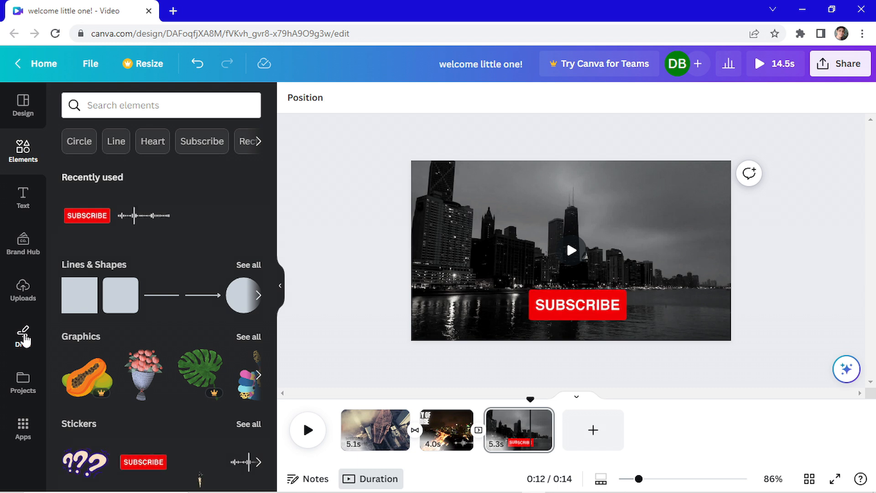
Sketch a red heart freehand at the top right of the skyline clip and finish drawing
{"action": "left_click", "coordinate": [22, 335]}
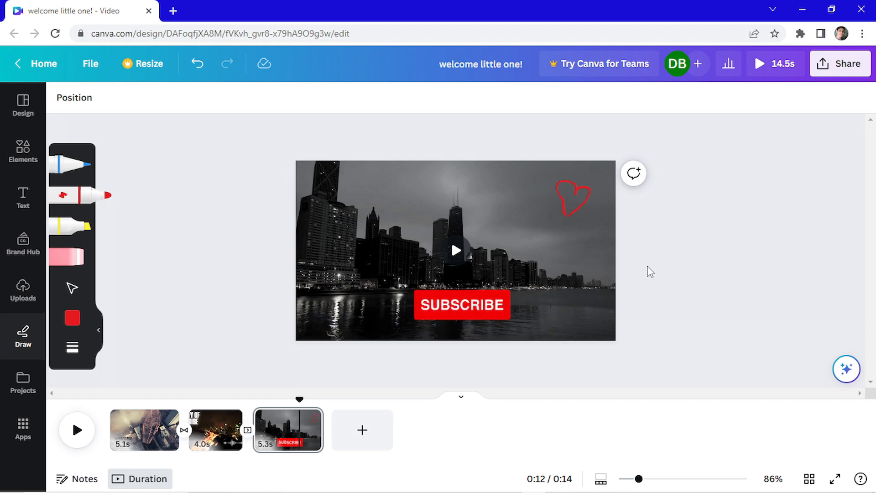
{"action": "left_click", "coordinate": [23, 150]}
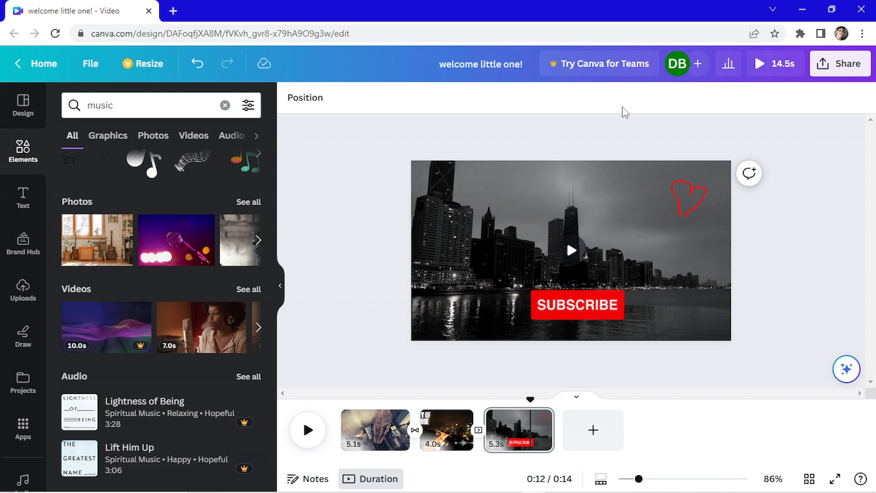
Bring up the design's Share options and highlight the download choice
{"action": "left_click", "coordinate": [841, 63]}
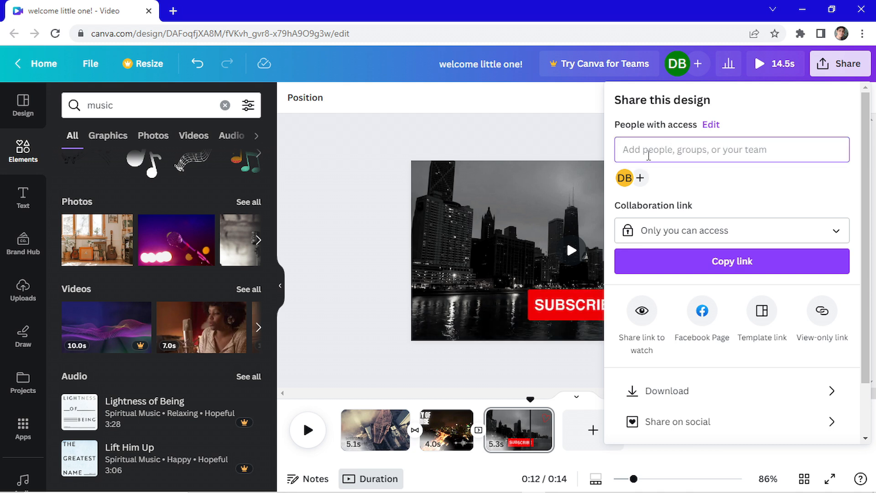
{"action": "left_click", "coordinate": [731, 230]}
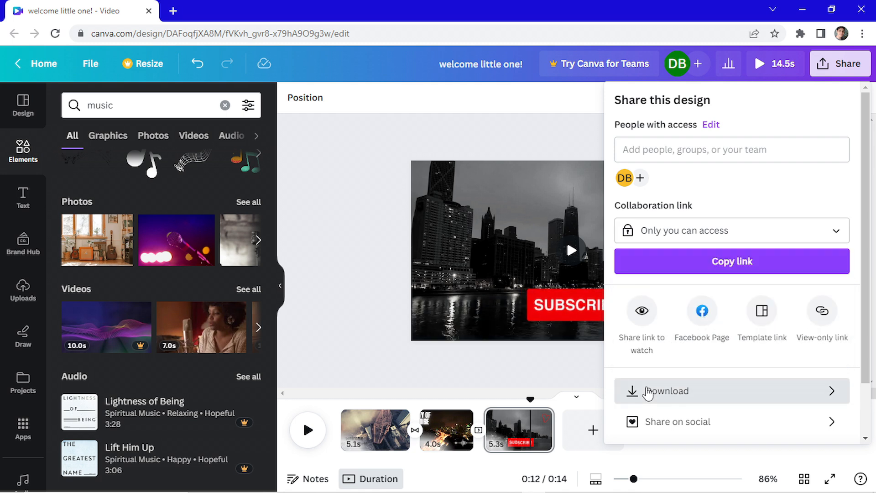
Download the design as an MP4 video including all three pages
{"action": "left_click", "coordinate": [666, 391]}
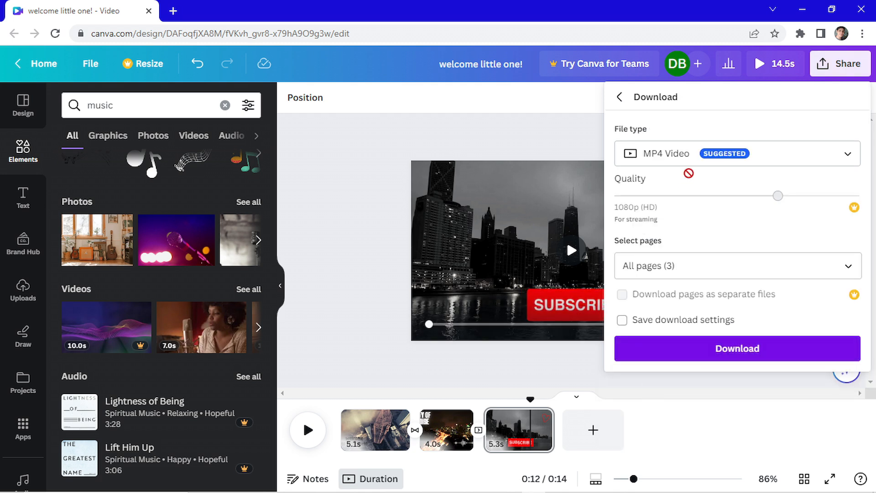
{"action": "left_click", "coordinate": [735, 153]}
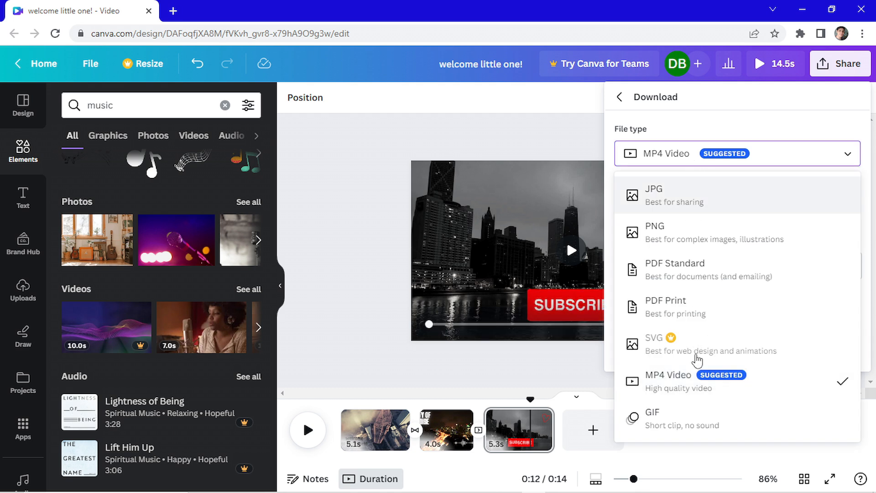
{"action": "left_click", "coordinate": [668, 374]}
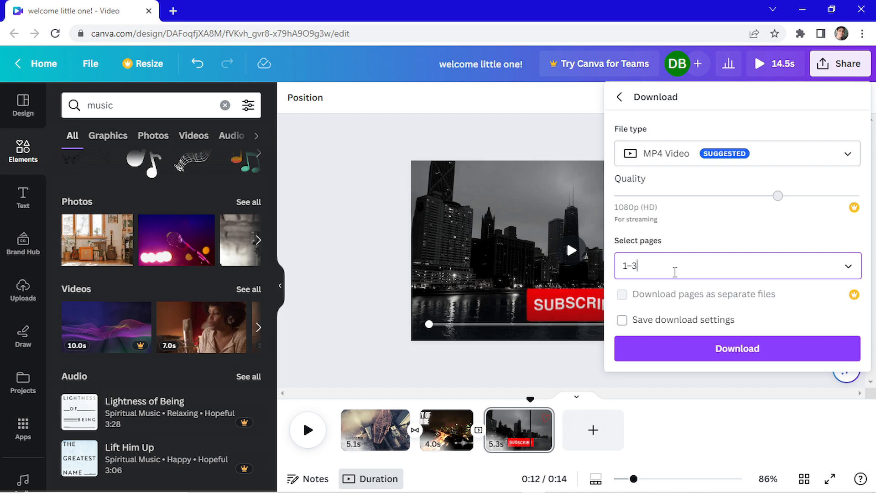
{"action": "left_click", "coordinate": [736, 265]}
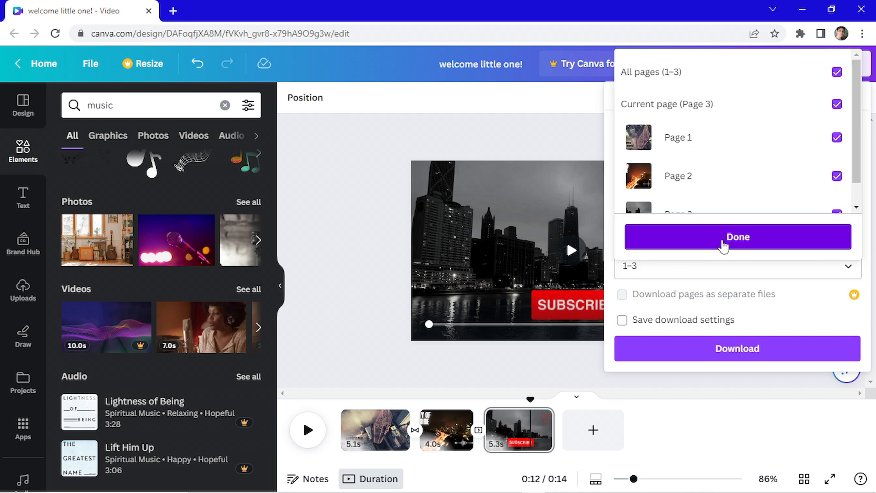
{"action": "left_click", "coordinate": [737, 236]}
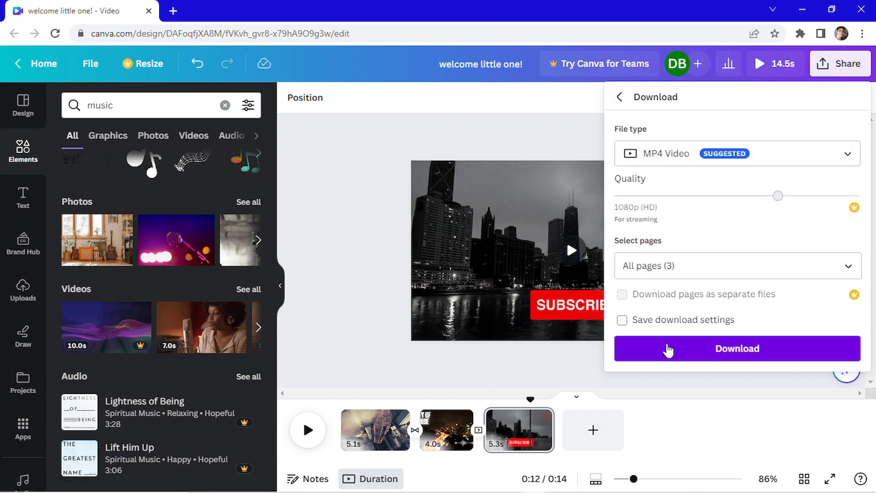
{"action": "left_click", "coordinate": [737, 347]}
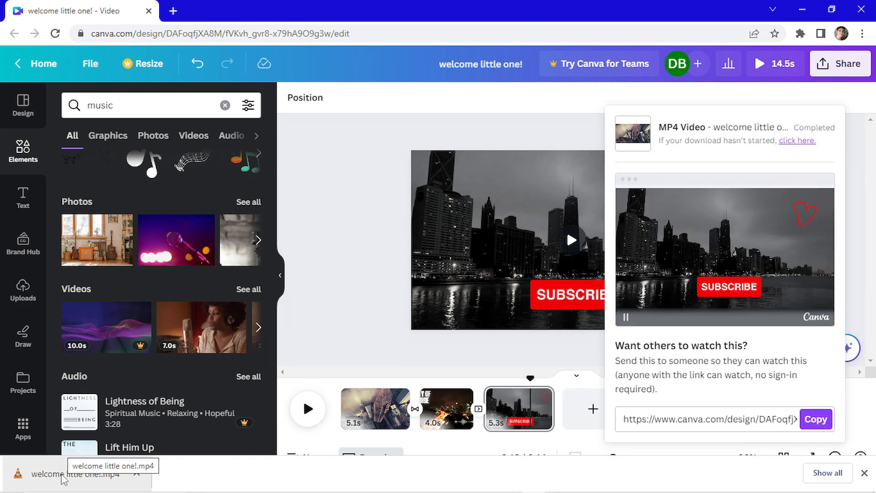
Play the downloaded 'welcome little one!.mp4' from the browser's download bar
{"action": "left_click", "coordinate": [79, 473]}
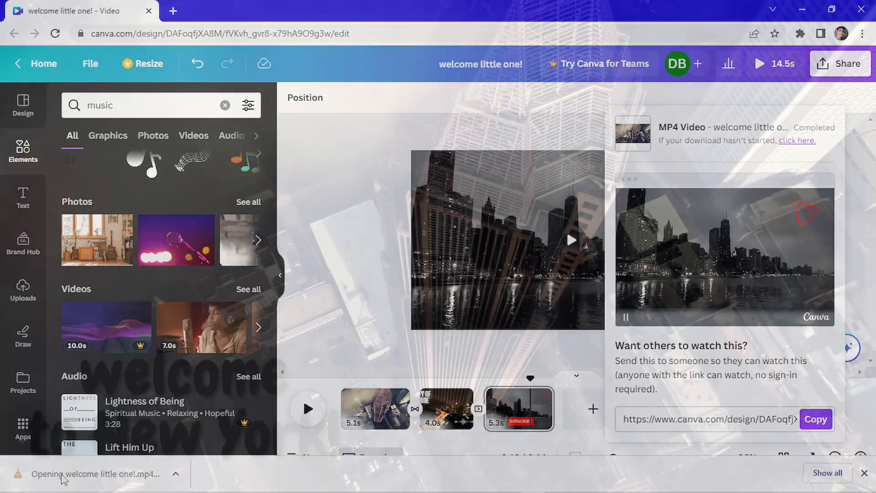